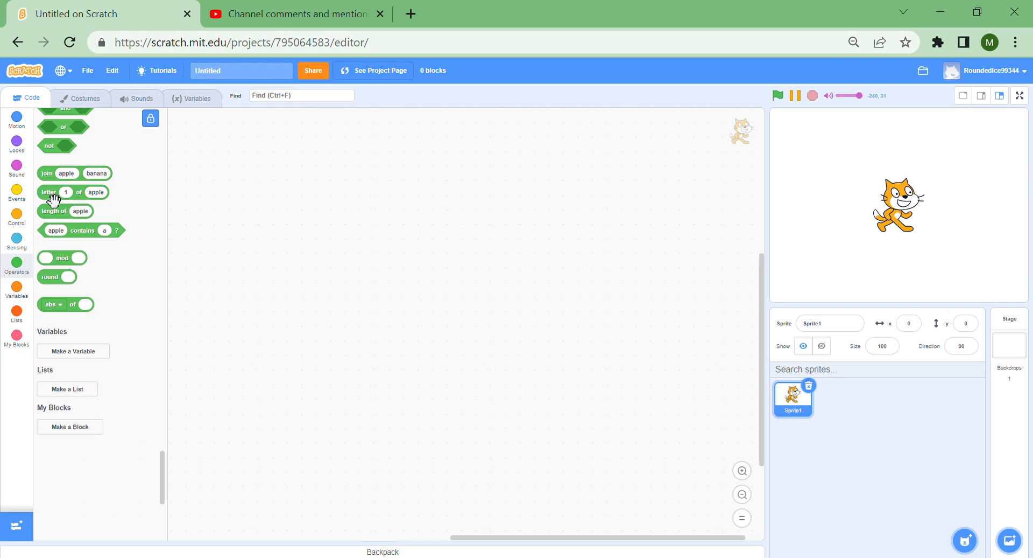
- Show the Events blocks in the palette of the new, empty project
left_click(15, 218)
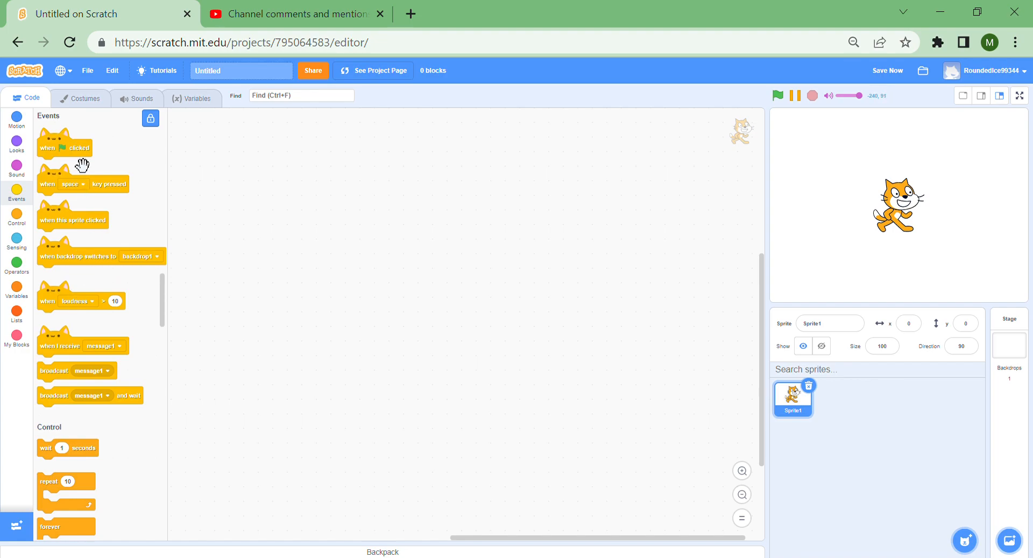
left_click_drag(66, 147, 59, 158)
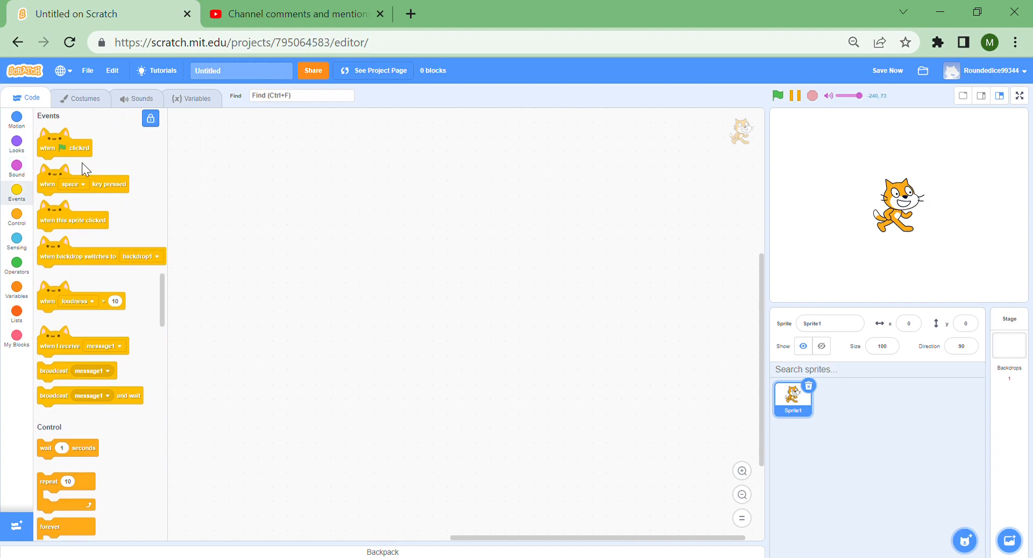
mouse_move(91, 162)
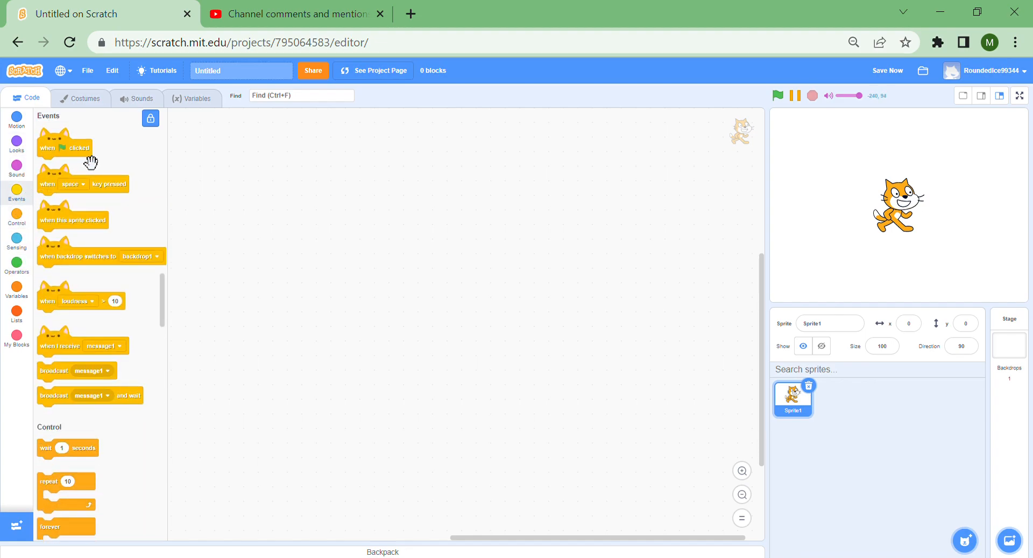
- Place a 'when green flag clicked' hat, discard a trial if-then block, and show Variables
left_click_drag(64, 147, 198, 142)
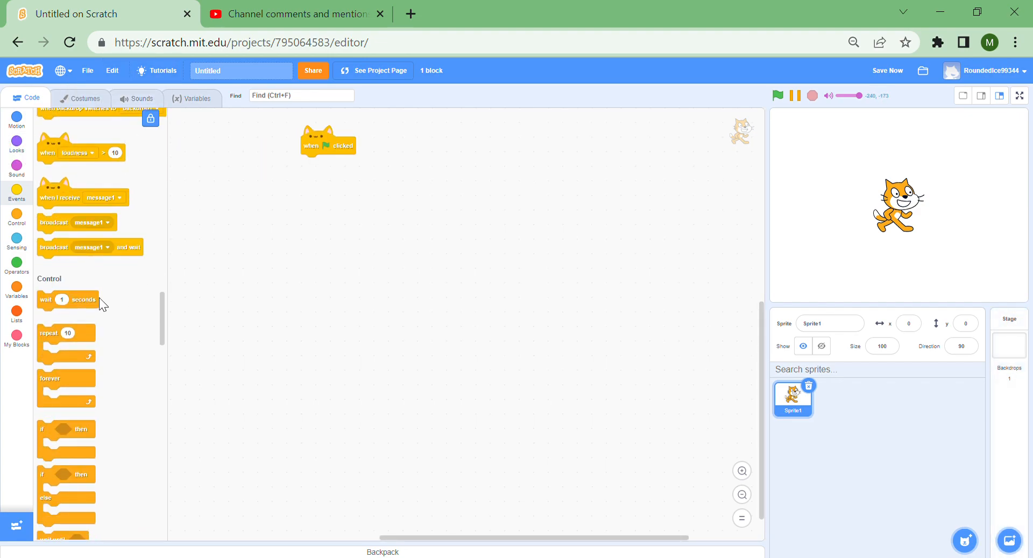
scroll("down", 3)
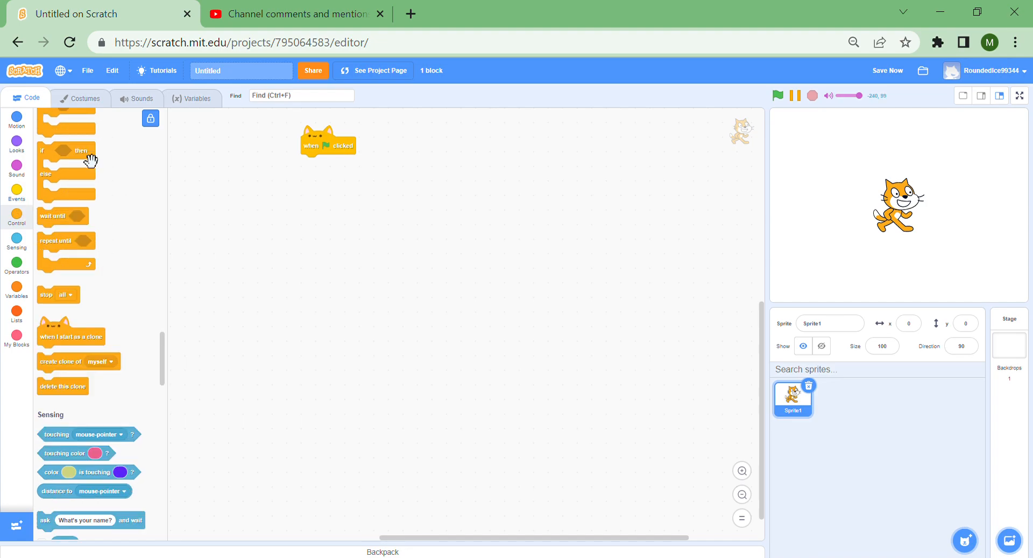
left_click_drag(66, 150, 300, 187)
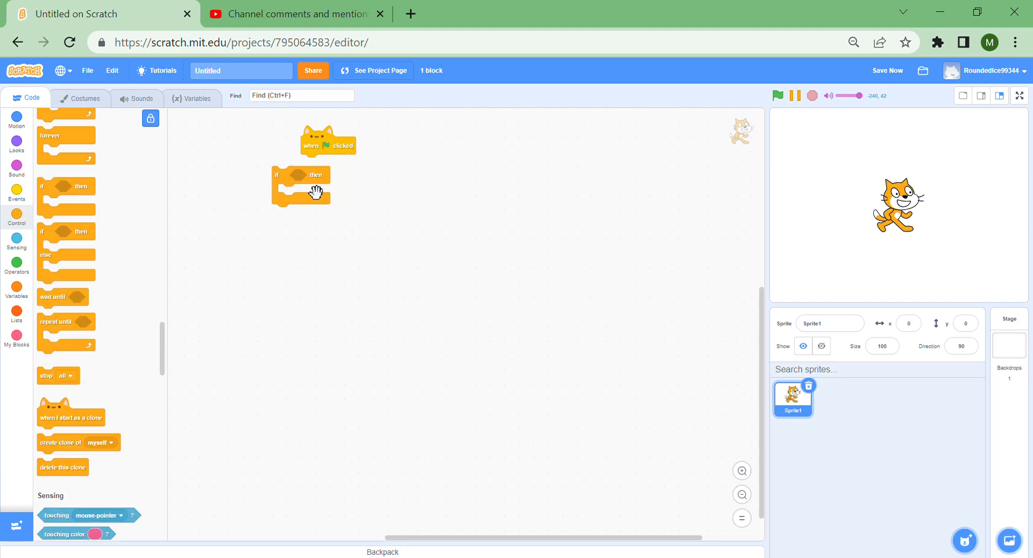
left_click_drag(300, 185, 329, 162)
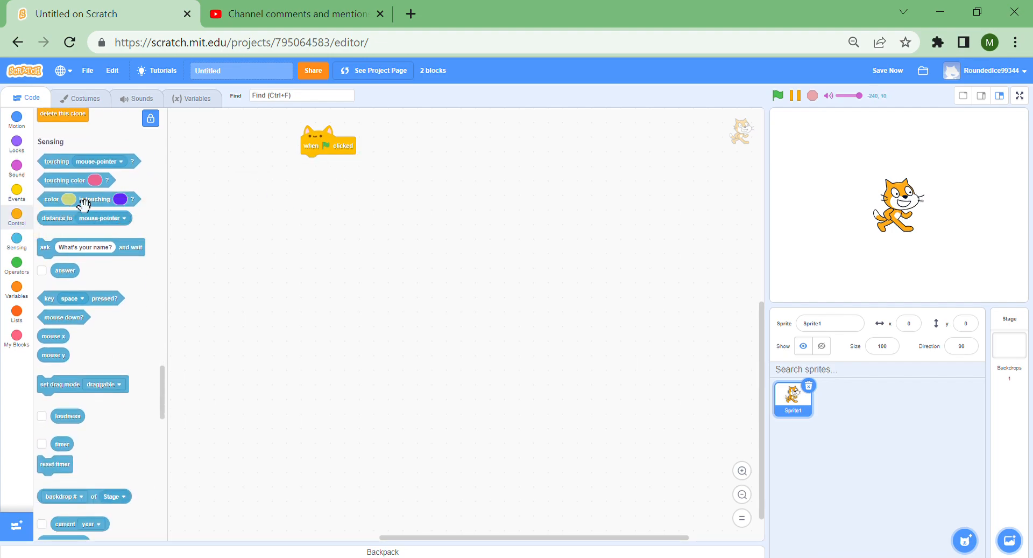
left_click(73, 299)
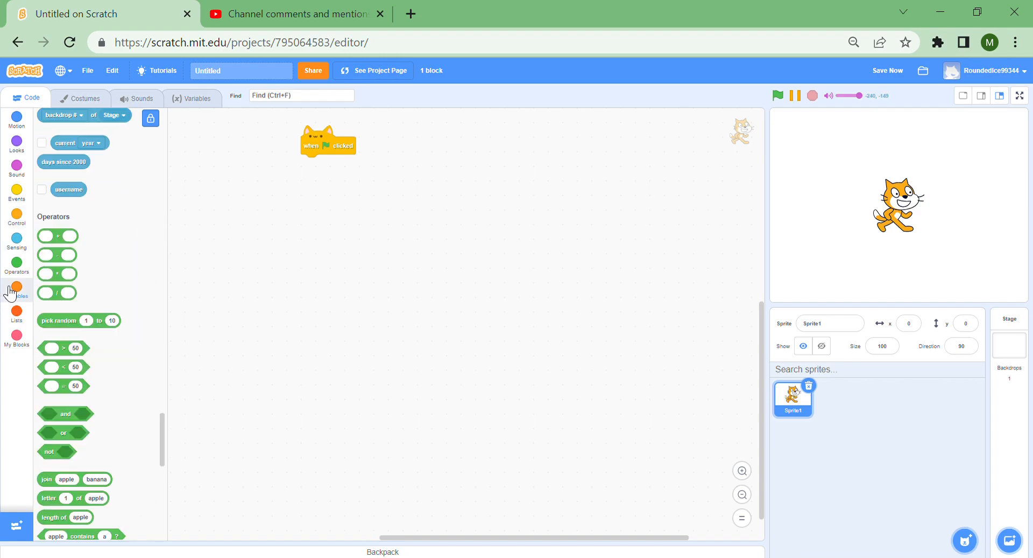
left_click(17, 289)
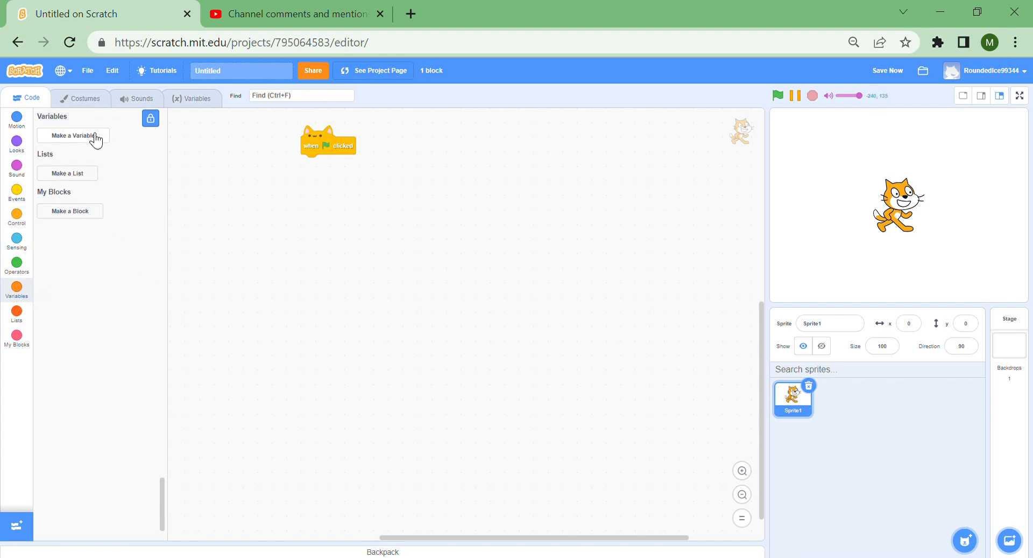
- Create a 'timer' variable and set it to the sensing timer under the flag hat
left_click(72, 135)
type("timer")
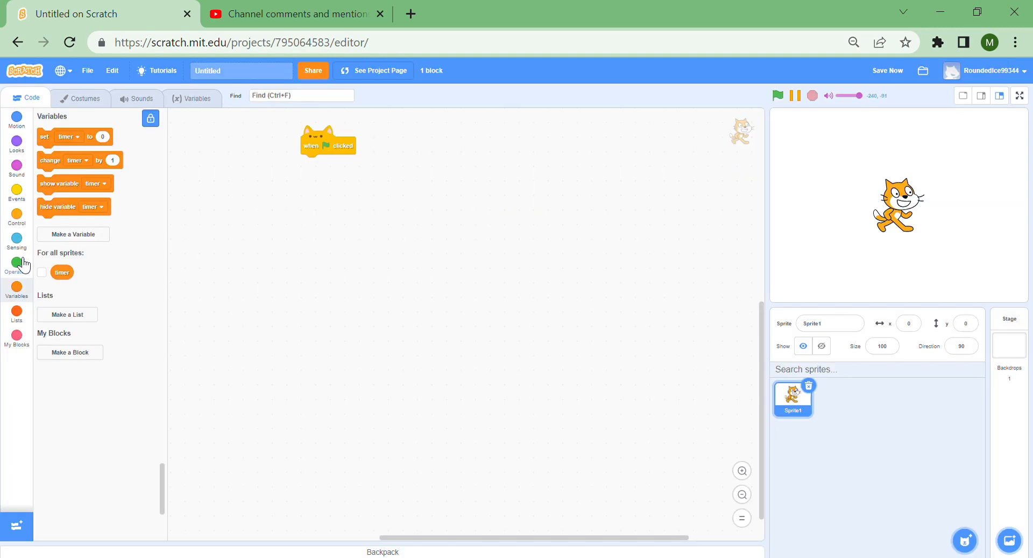
left_click_drag(74, 136, 330, 196)
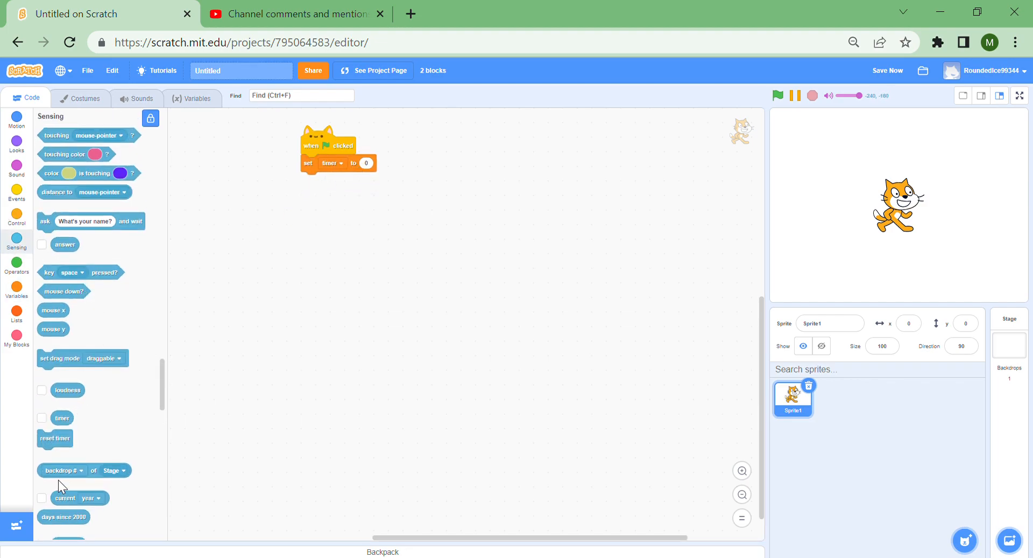
left_click_drag(62, 417, 371, 162)
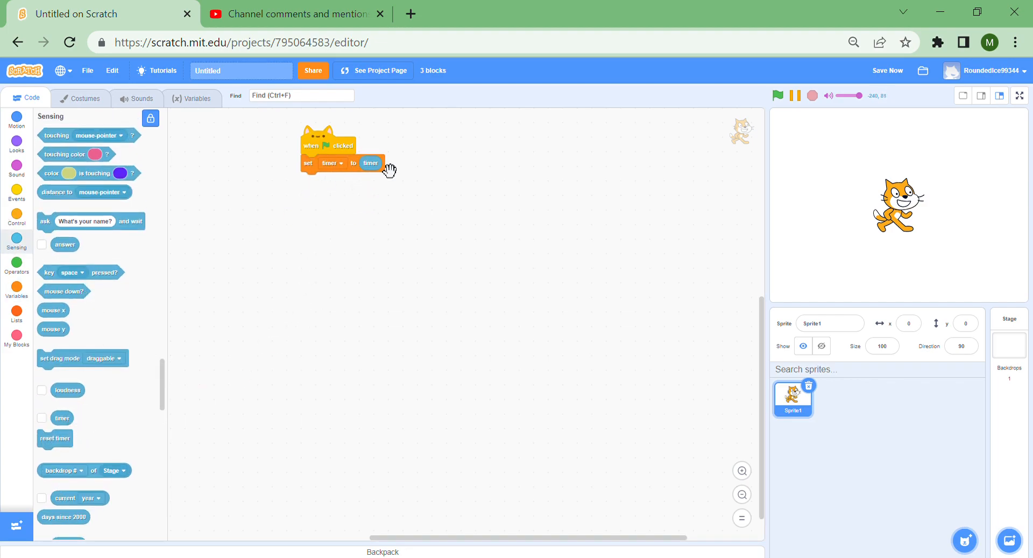
- Add a separate 'when space key pressed' hat block to the code area
left_click(16, 193)
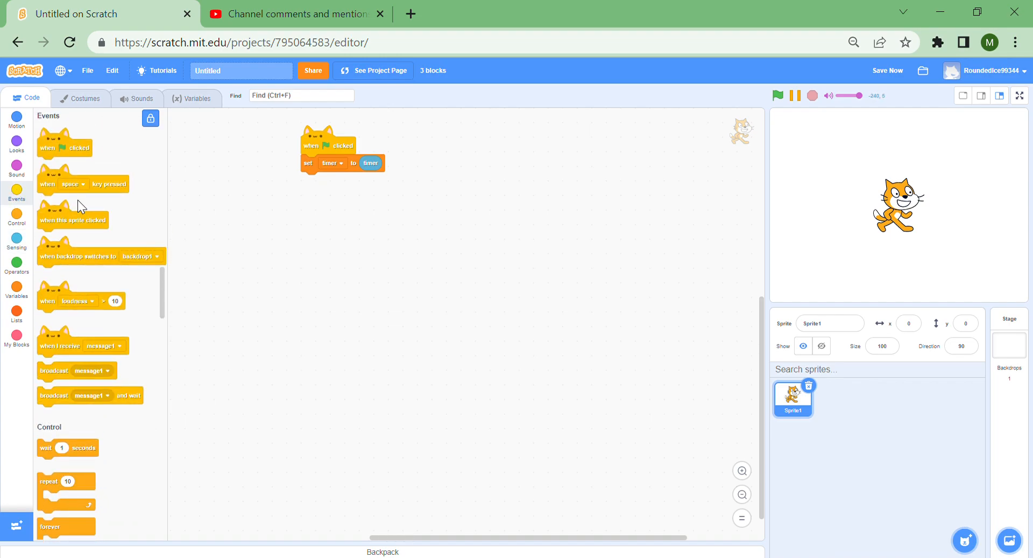
left_click_drag(82, 183, 388, 246)
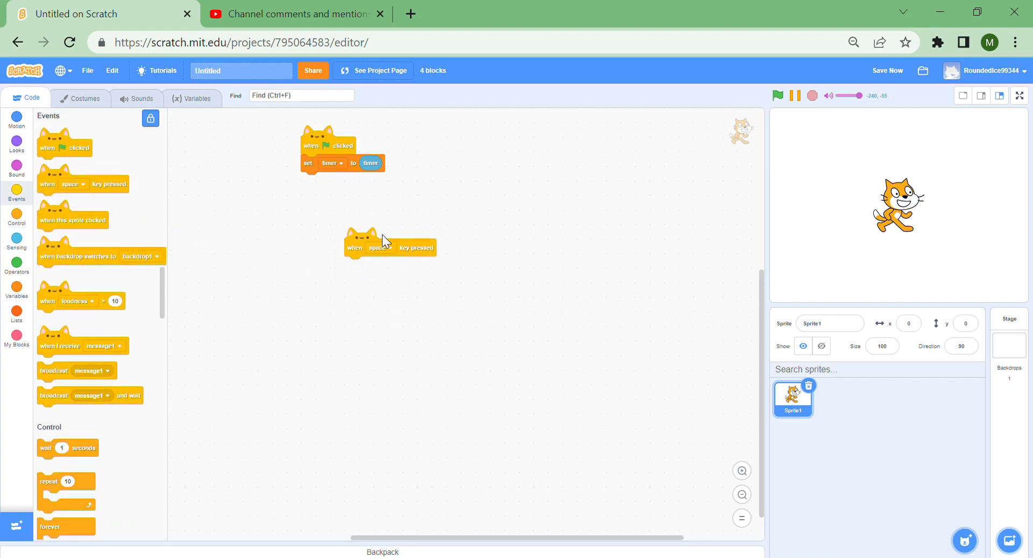
left_click_drag(388, 247, 316, 232)
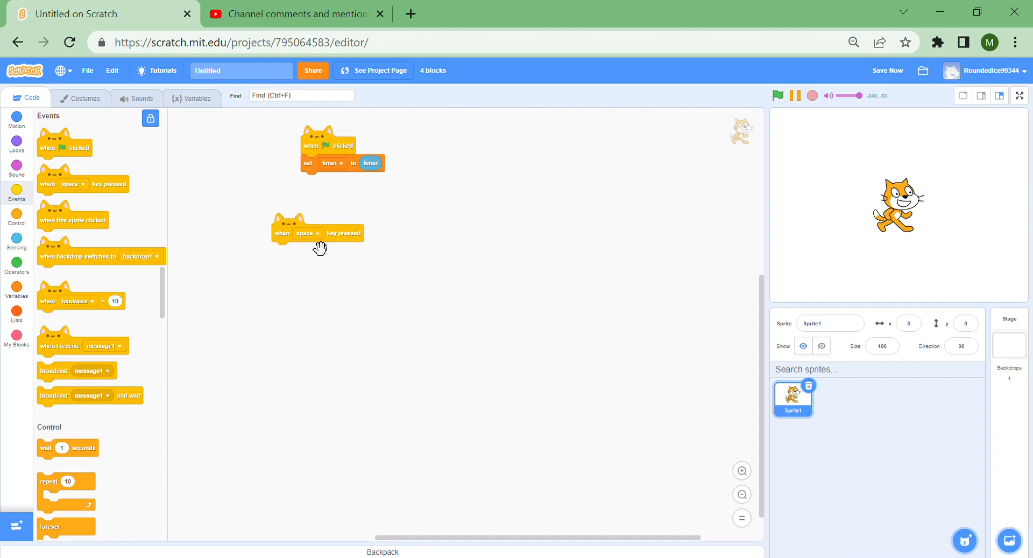
mouse_move(395, 129)
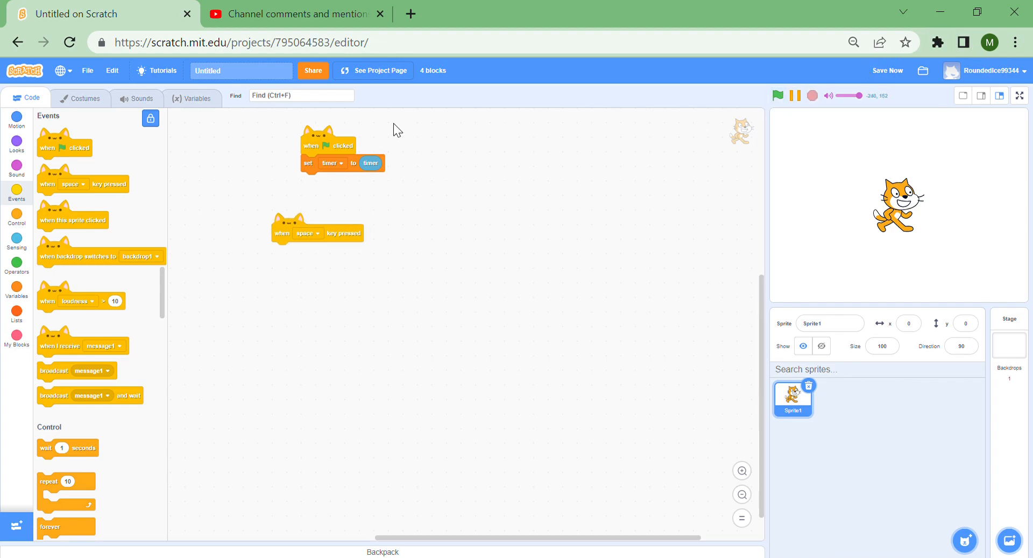
- Grow the cat to size 500 with a set-size block, leaving the space hat empty
left_click(16, 142)
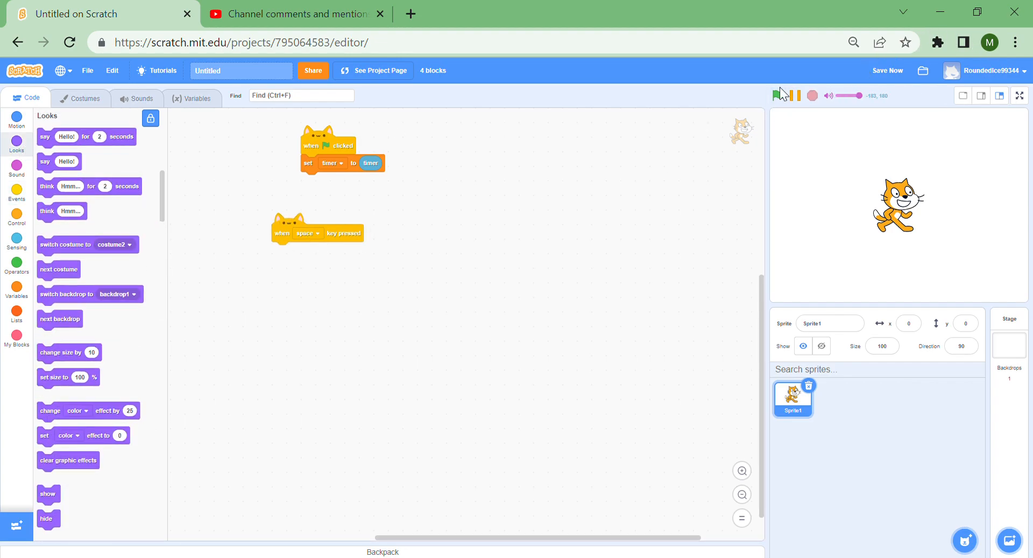
scroll("down", 3)
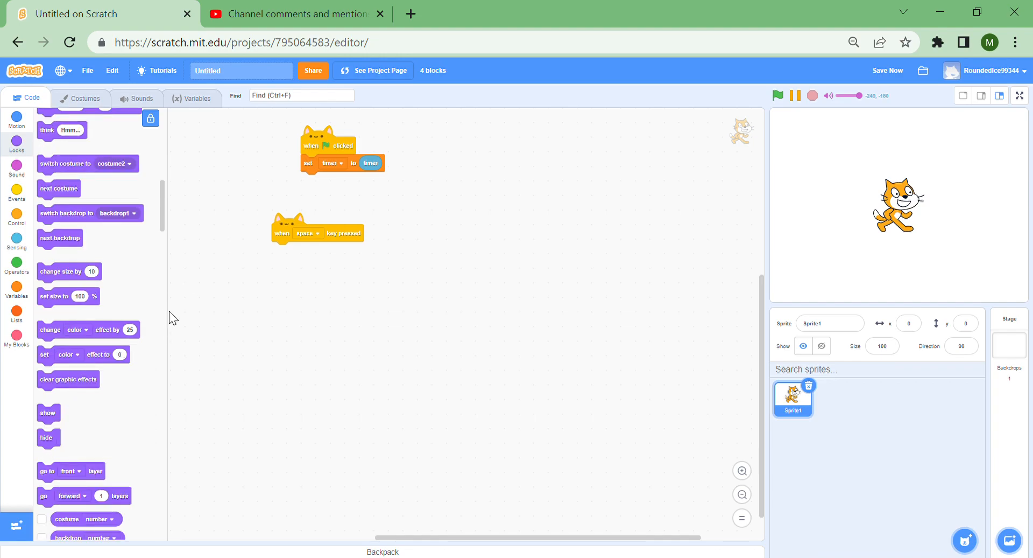
mouse_move(73, 310)
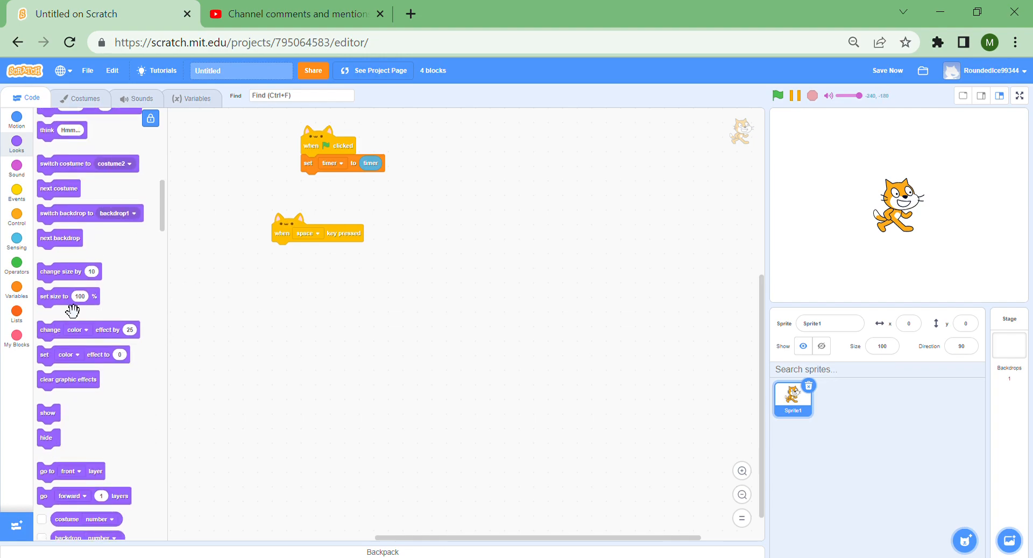
left_click_drag(56, 296, 290, 251)
type("500")
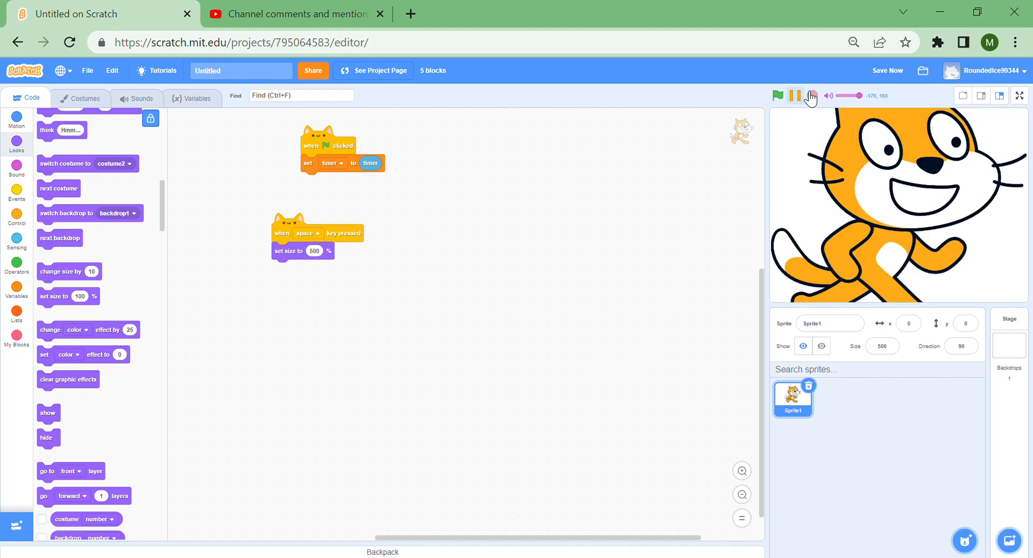
left_click_drag(301, 251, 356, 259)
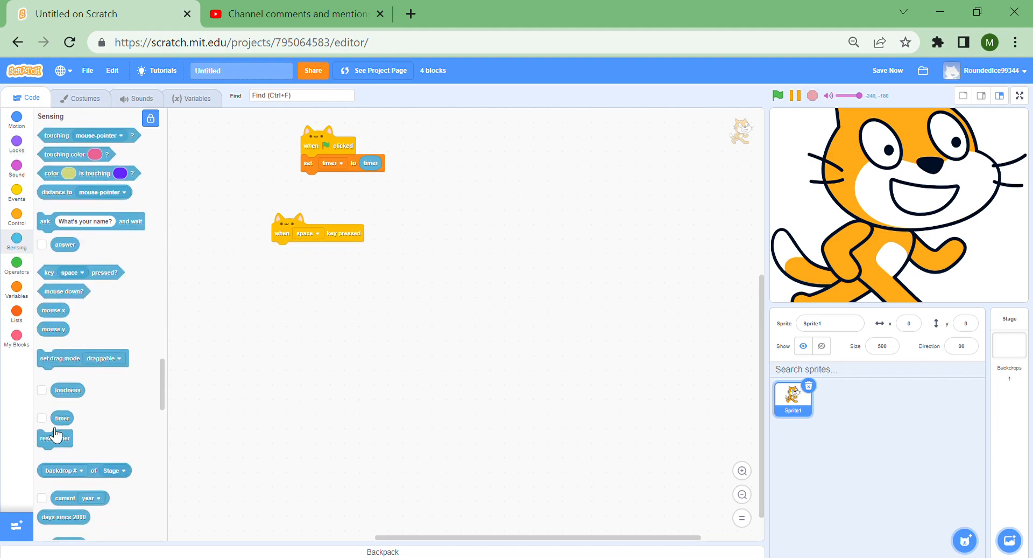
left_click(42, 418)
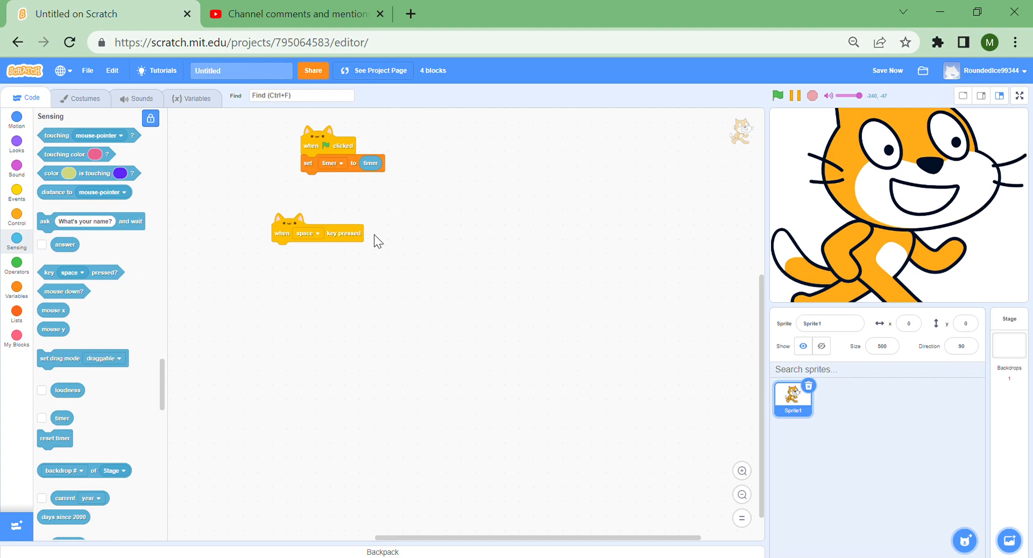
mouse_move(760, 123)
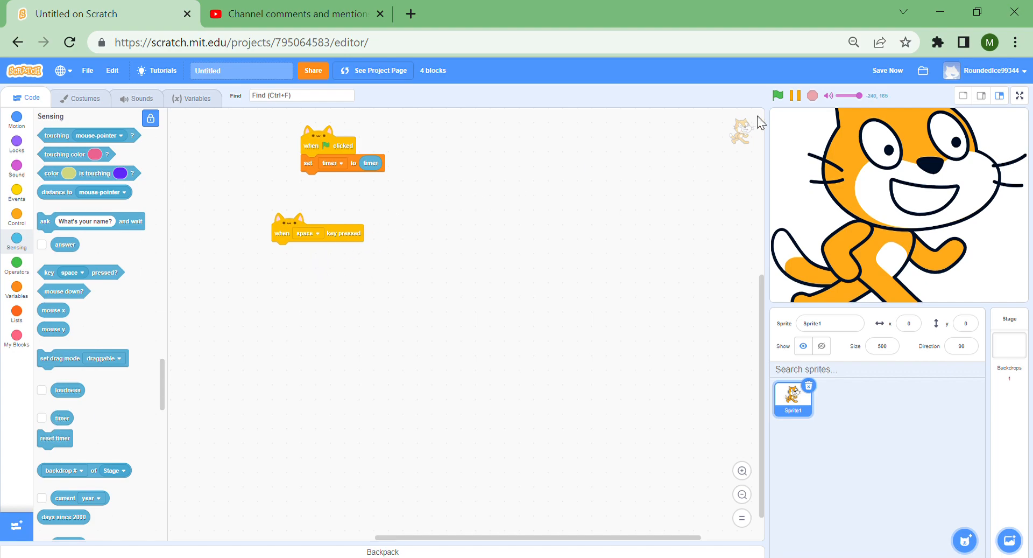
mouse_move(364, 215)
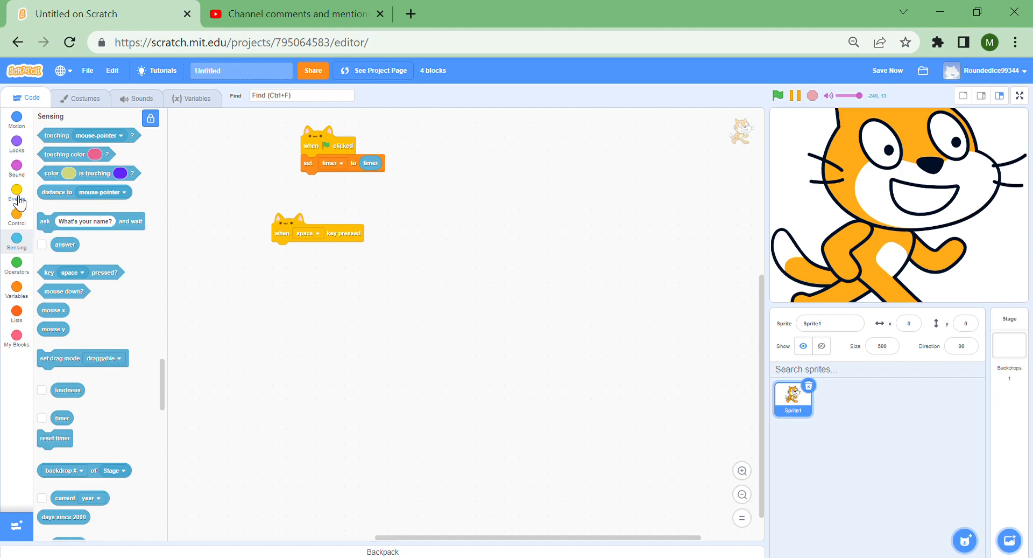
- Make the hat trigger when timer > timer + 0.01, with the timer update looping forever
left_click(253, 276)
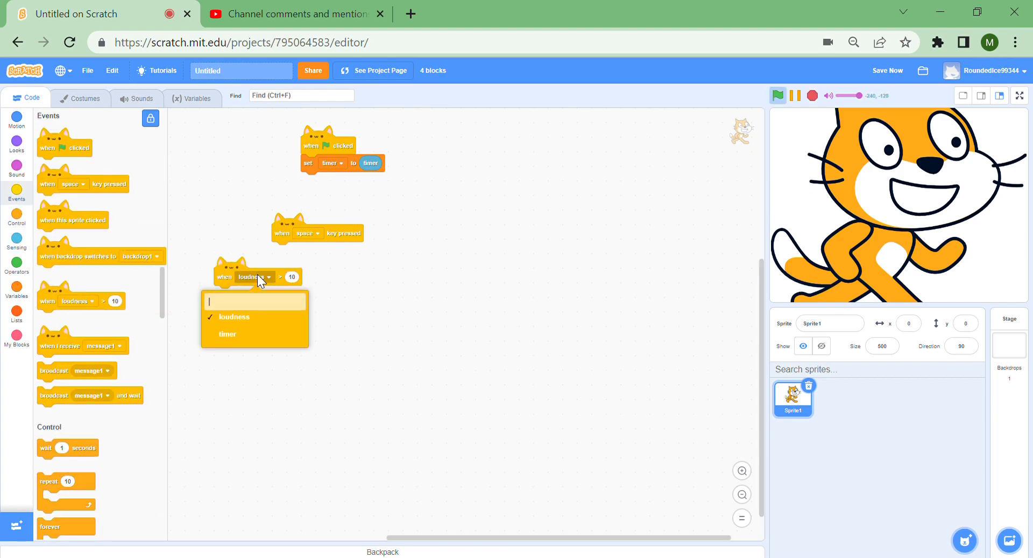
left_click(227, 334)
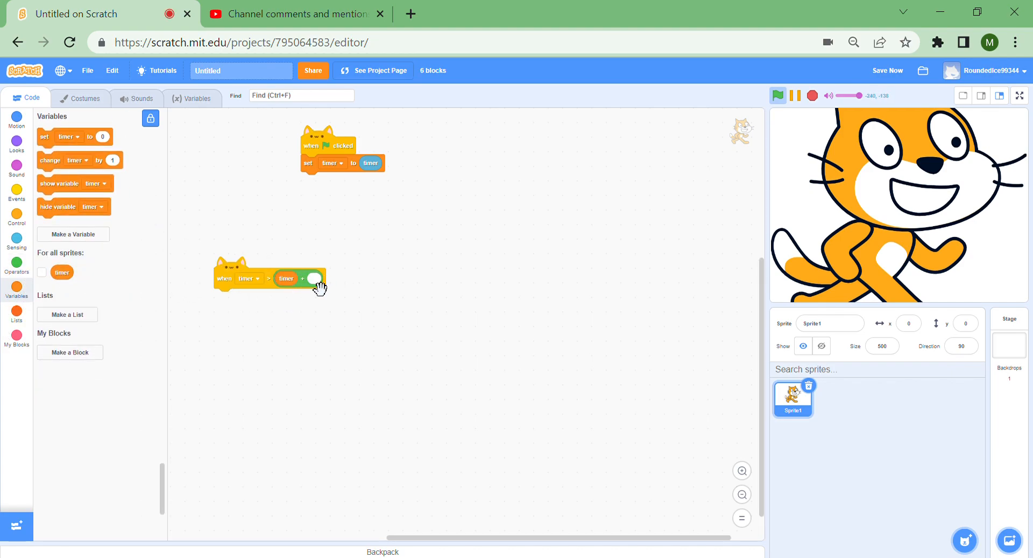
type("0.01")
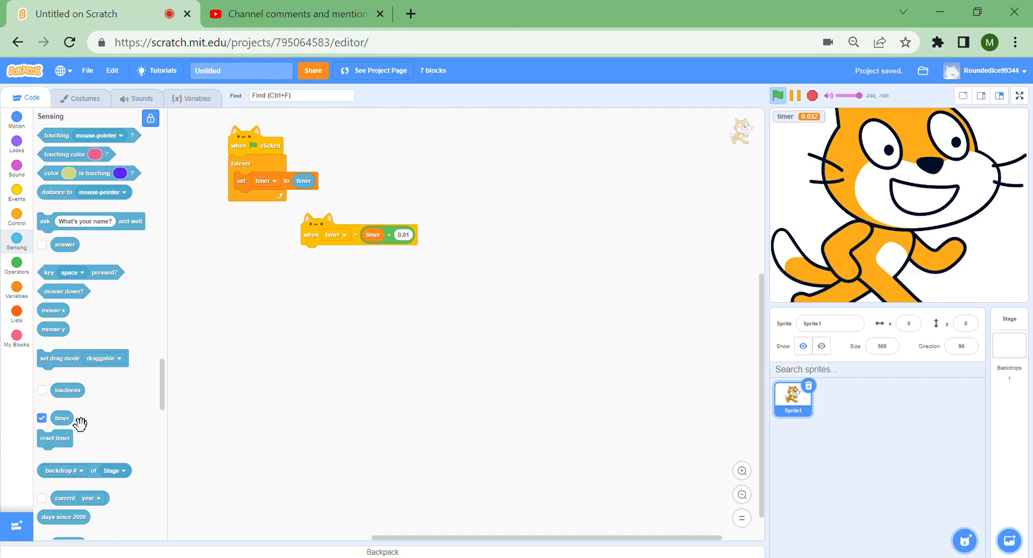
- Run the timer scripts, viewing the stage in full screen and back
left_click(778, 96)
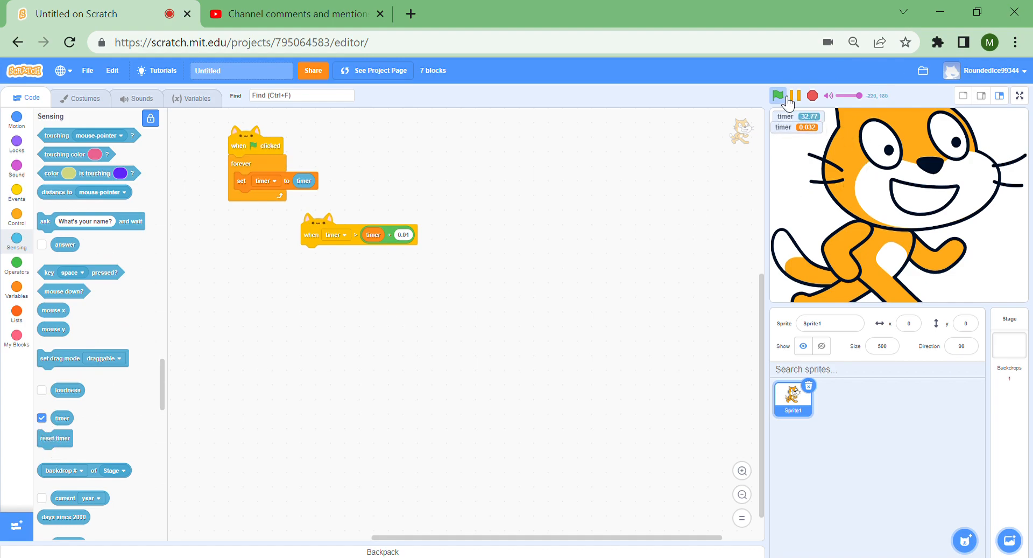
left_click(1019, 96)
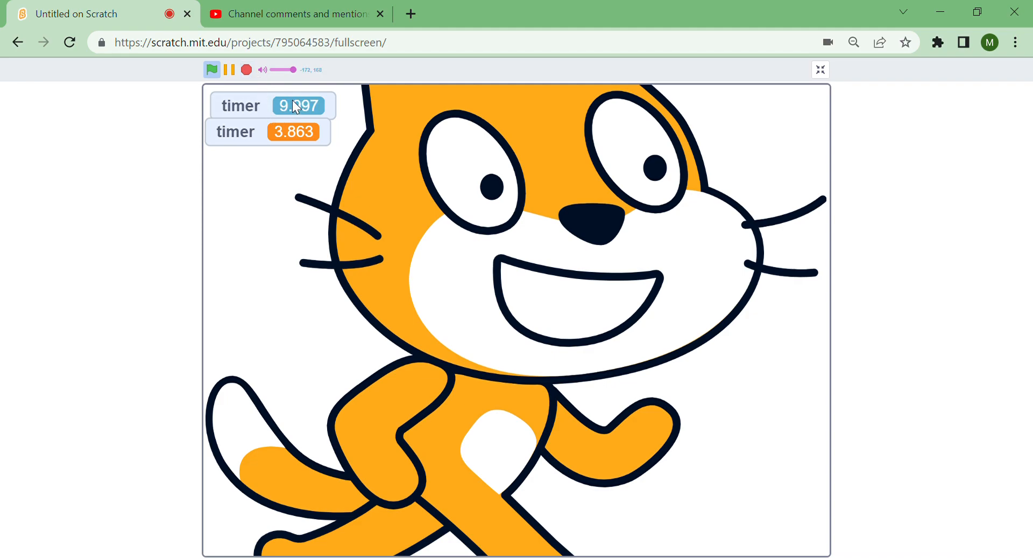
left_click(819, 70)
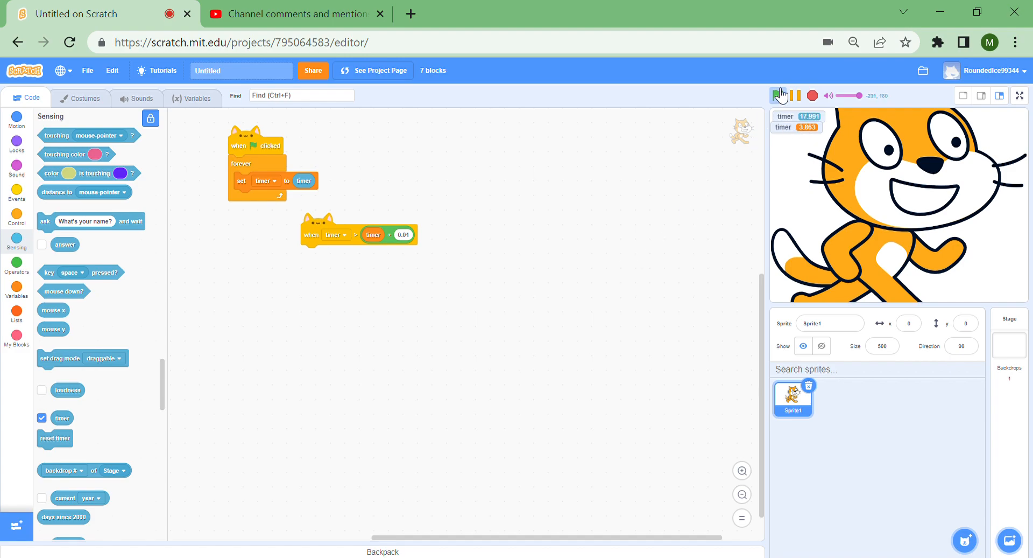
left_click(780, 96)
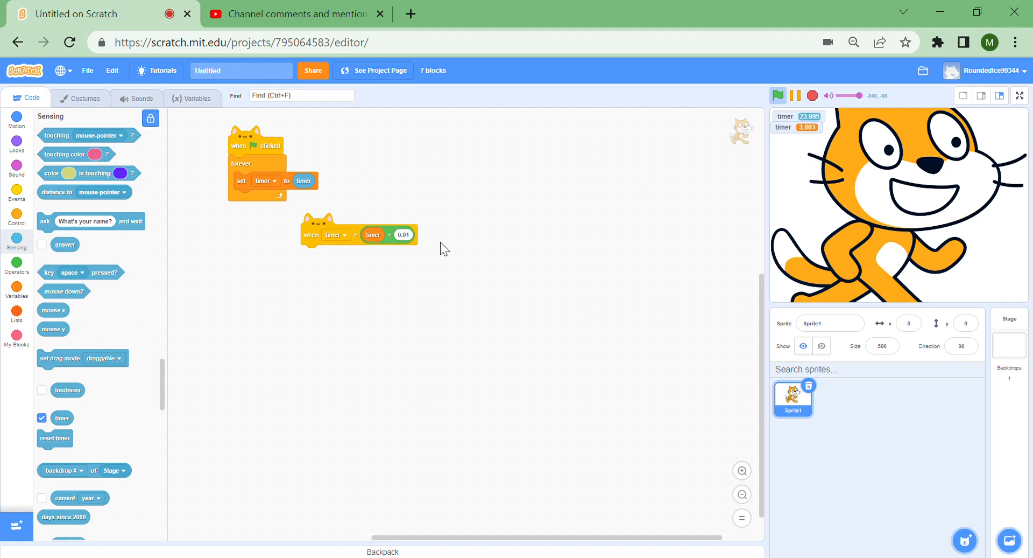
mouse_move(252, 221)
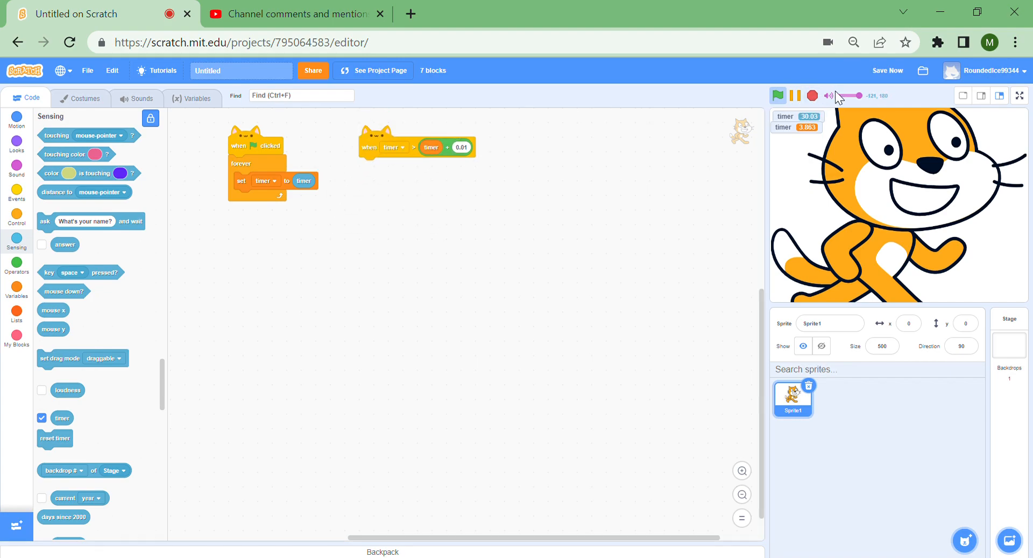
- Add 'say Flag' and 'say Stop' blocks, reset size to 100, hide the timer, and test
left_click(16, 141)
type("Stop")
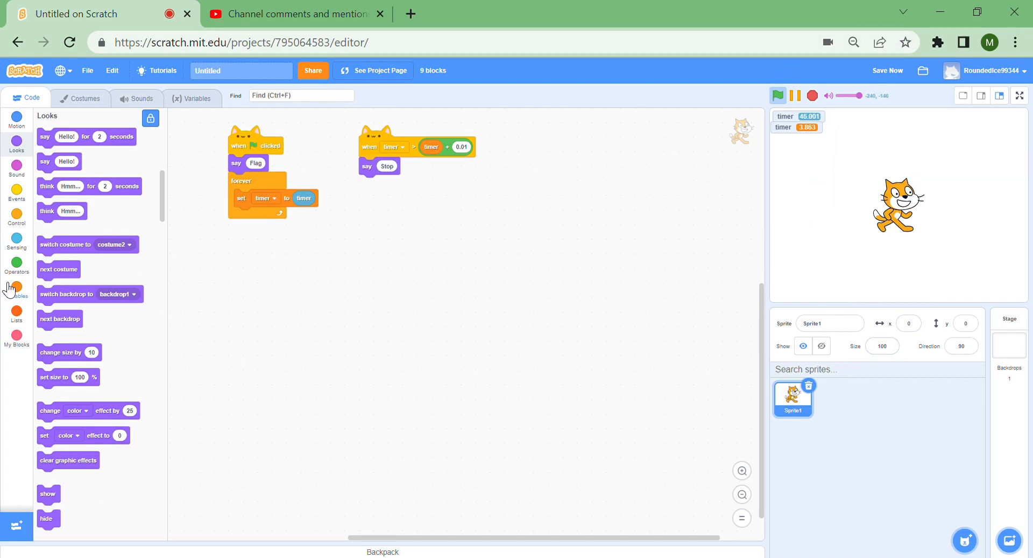
left_click(16, 238)
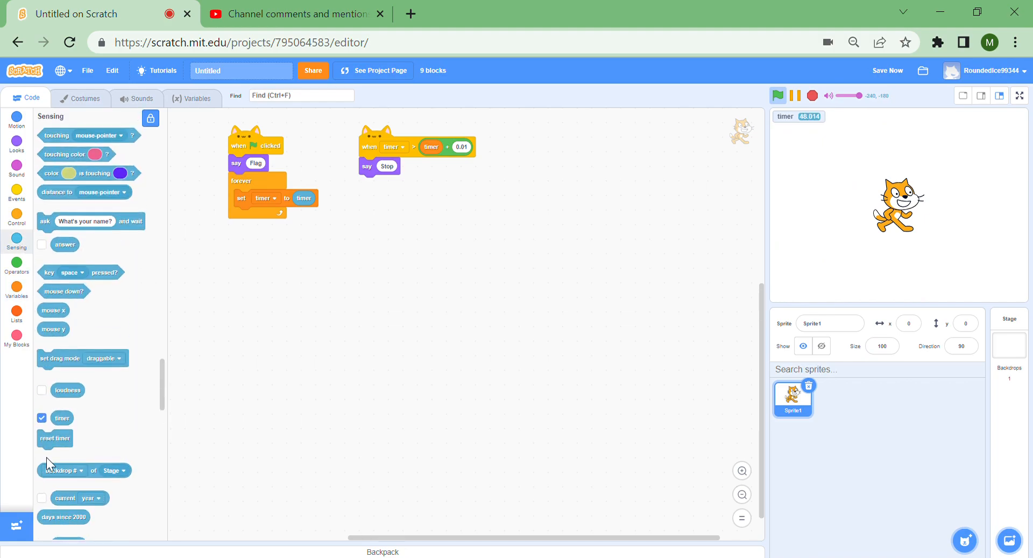
left_click(778, 95)
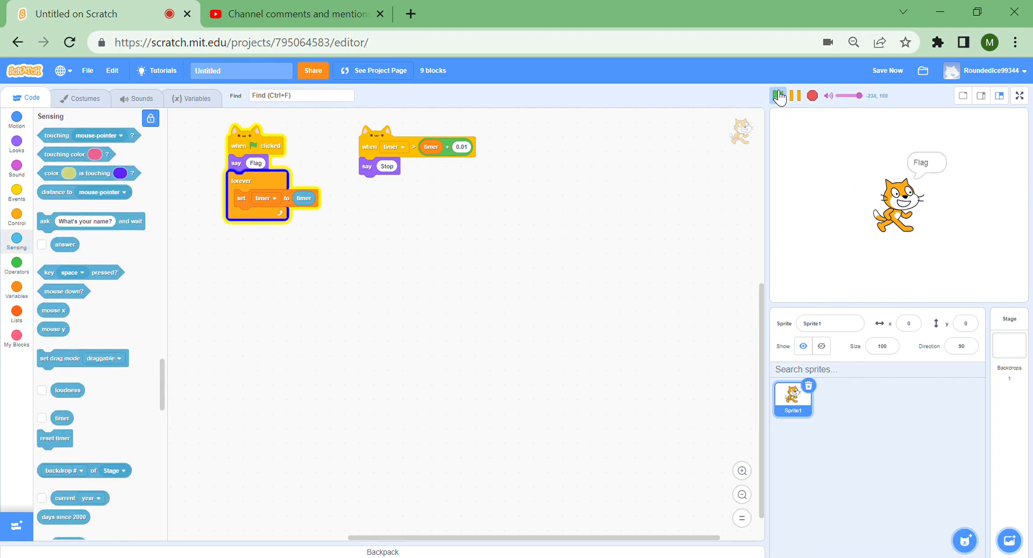
left_click(779, 96)
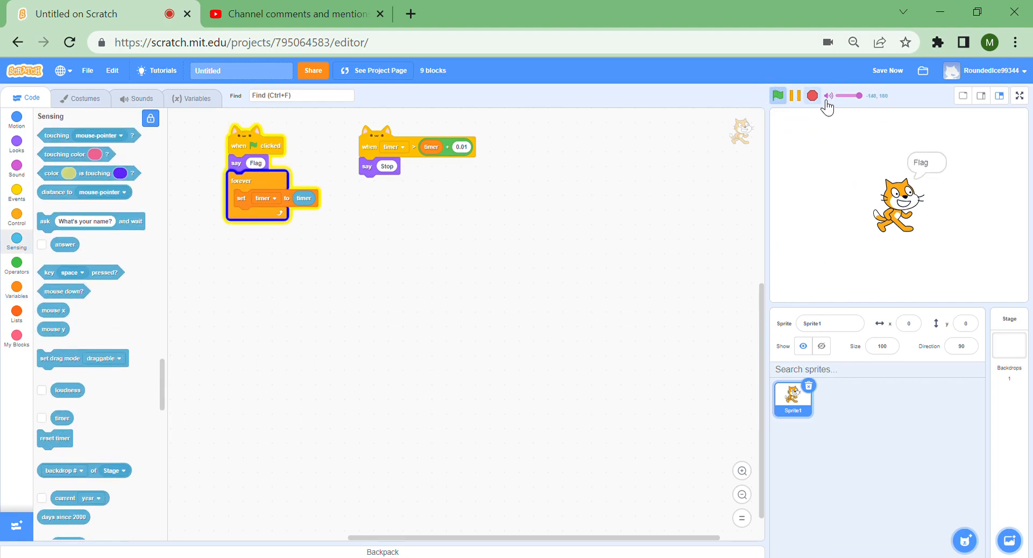
left_click(778, 95)
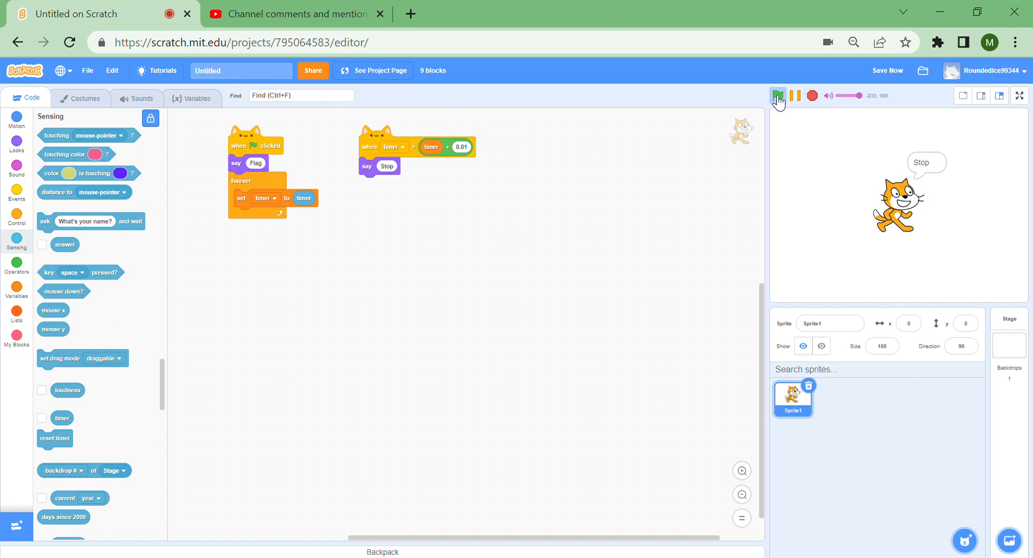
left_click(813, 96)
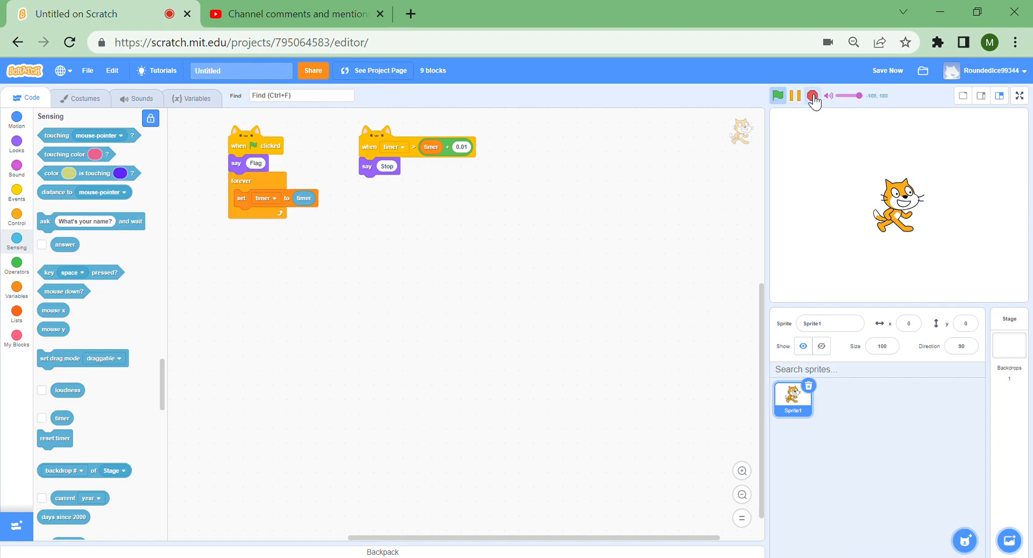
- Stop the project, visit its project page, go back inside, and show the cat's costumes
left_click(777, 96)
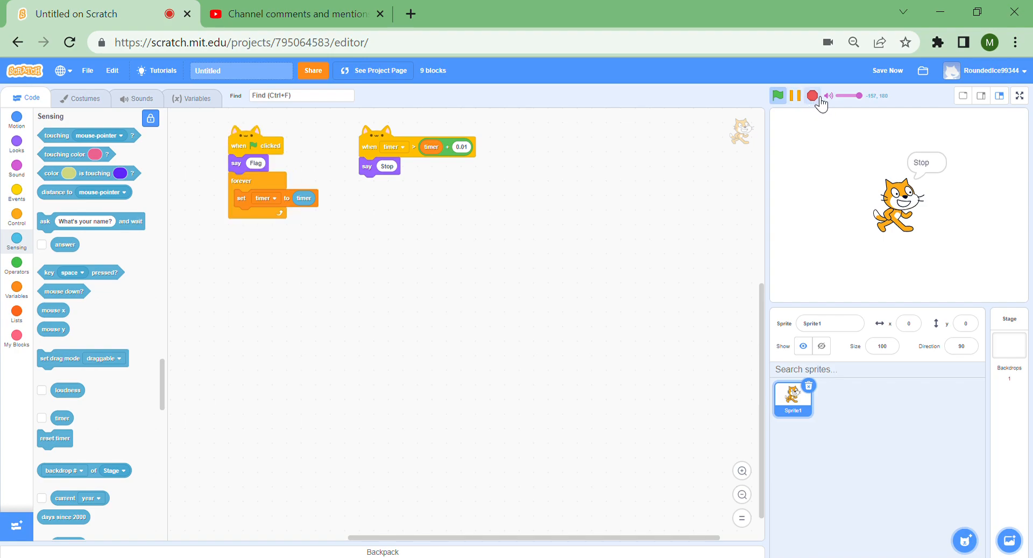
left_click(812, 95)
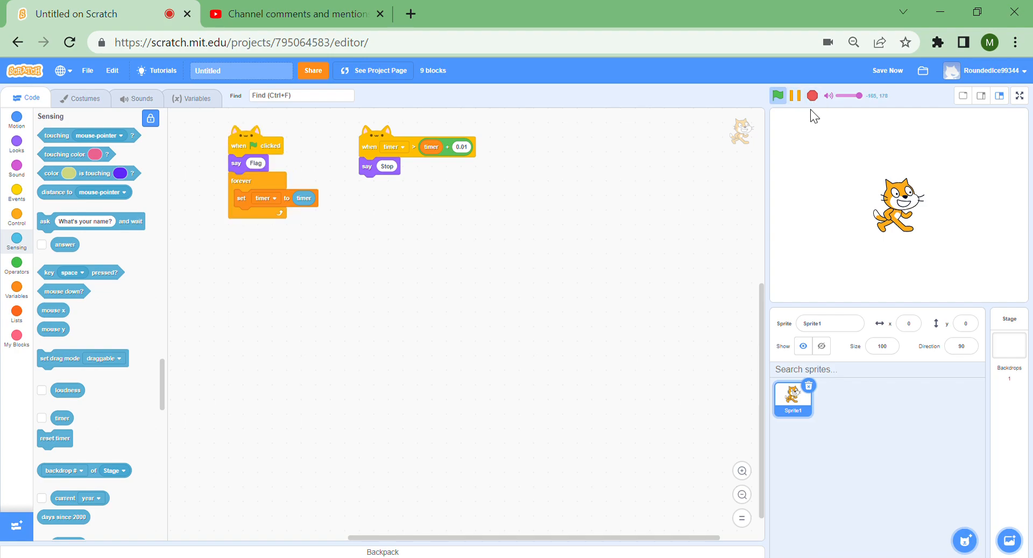
left_click(778, 96)
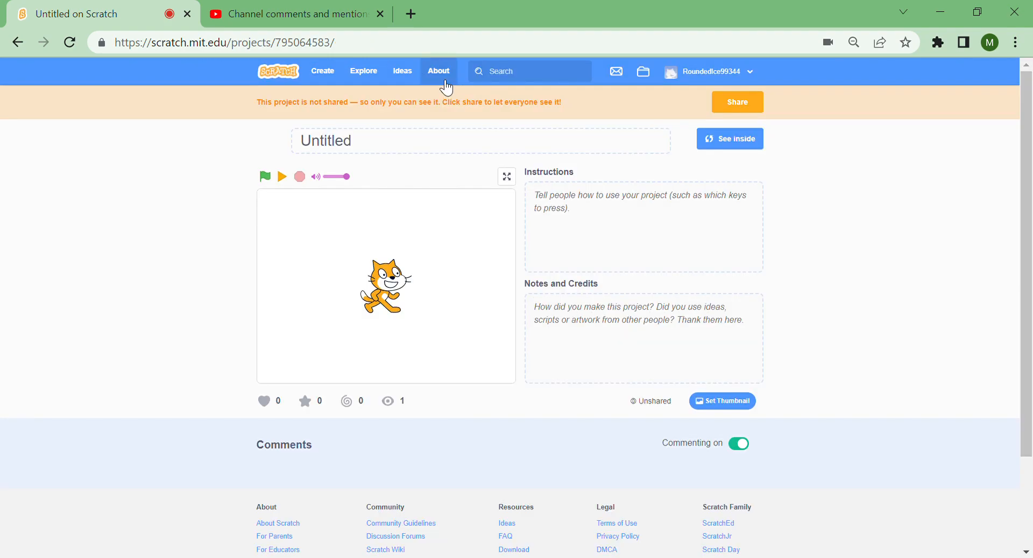
left_click(730, 138)
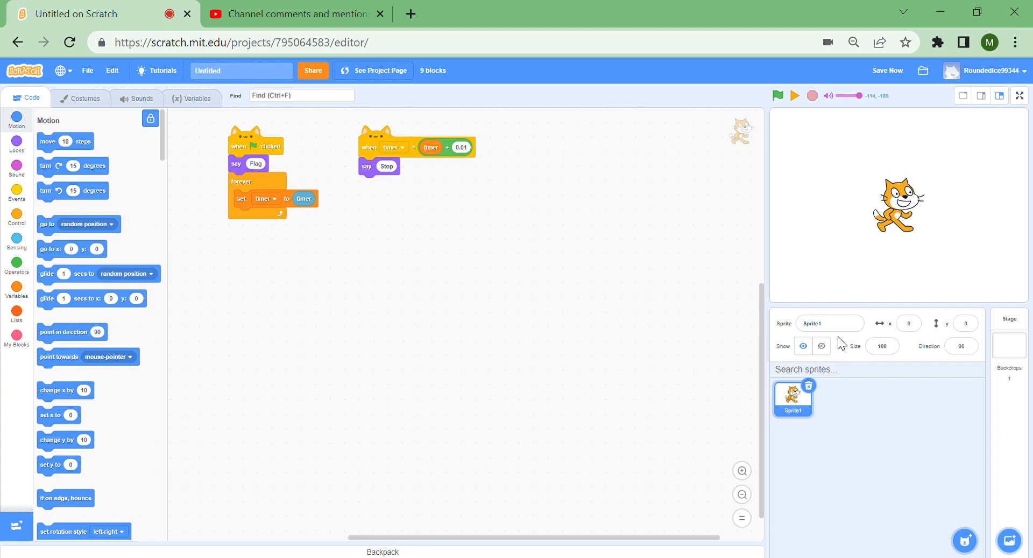
mouse_move(828, 127)
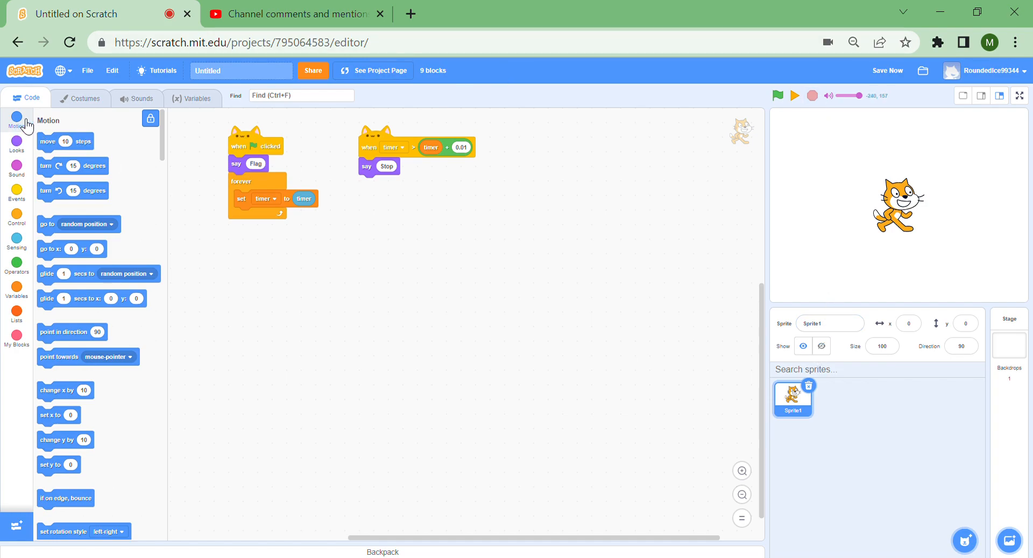
left_click(79, 97)
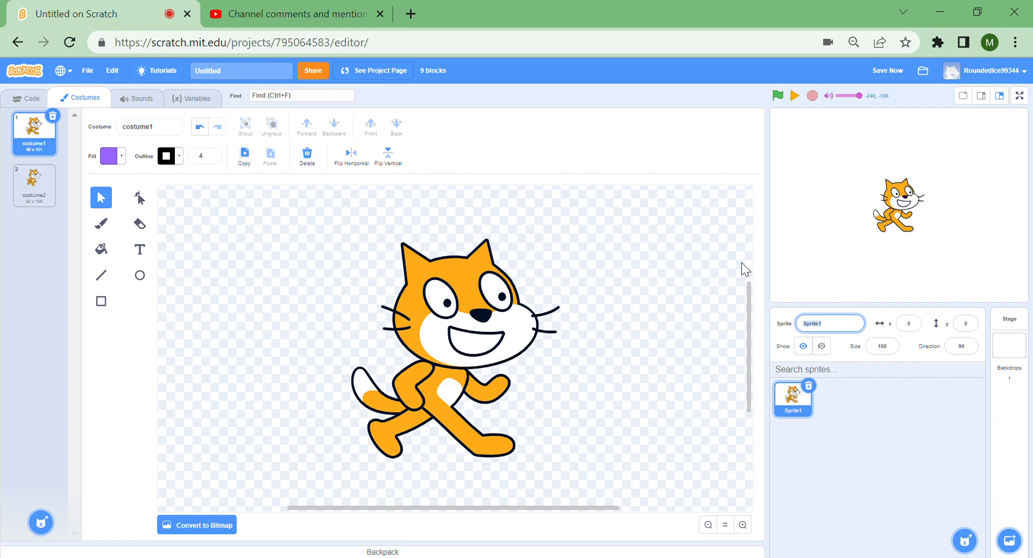
- Name the sprite 'thumbnail', delete its say blocks, and remove the cat costumes
type("thumbnail")
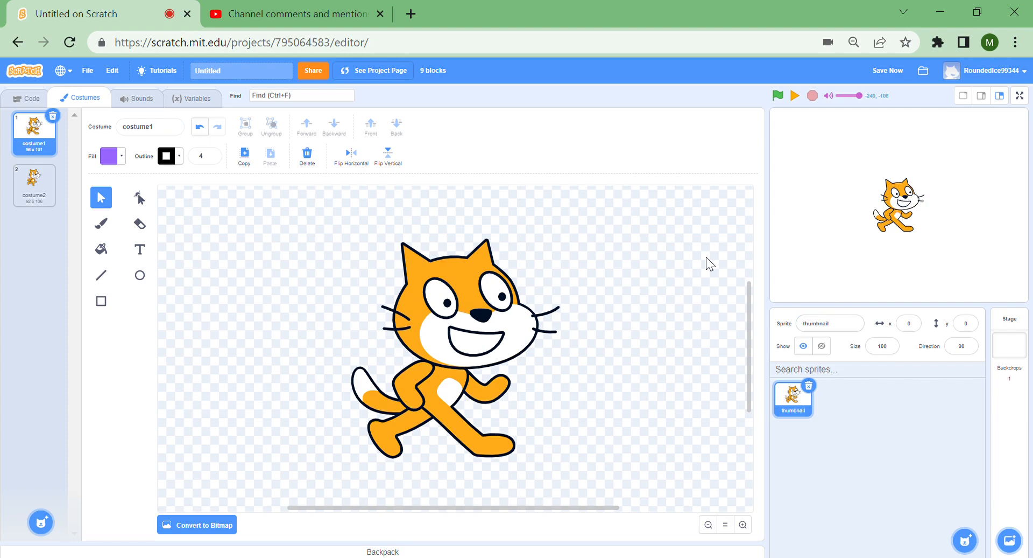
left_click(29, 98)
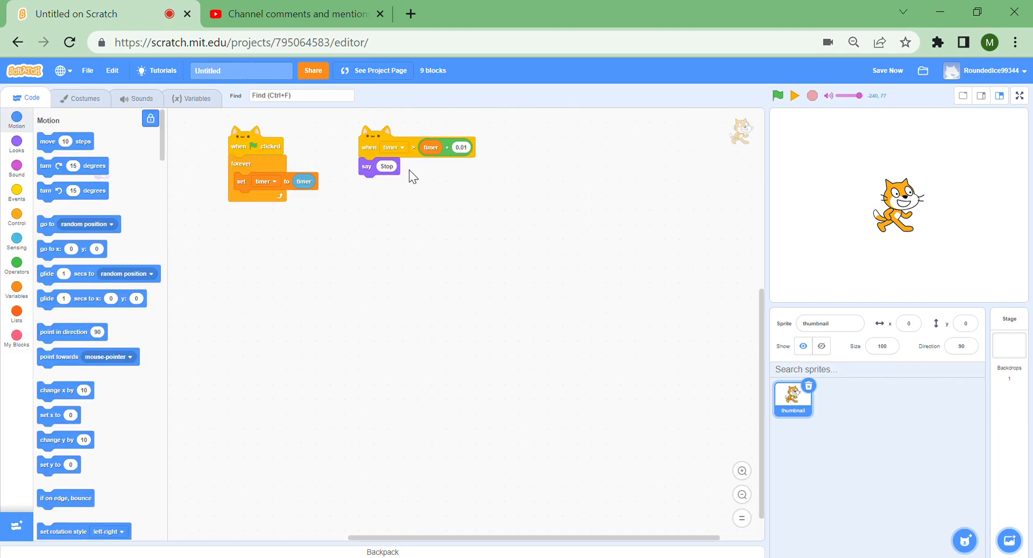
left_click(84, 97)
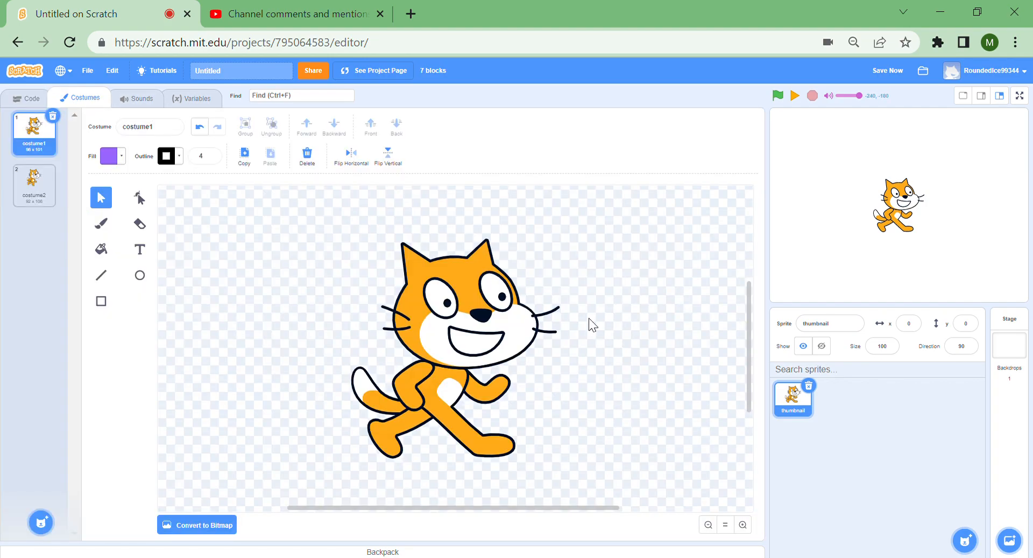
left_click(34, 184)
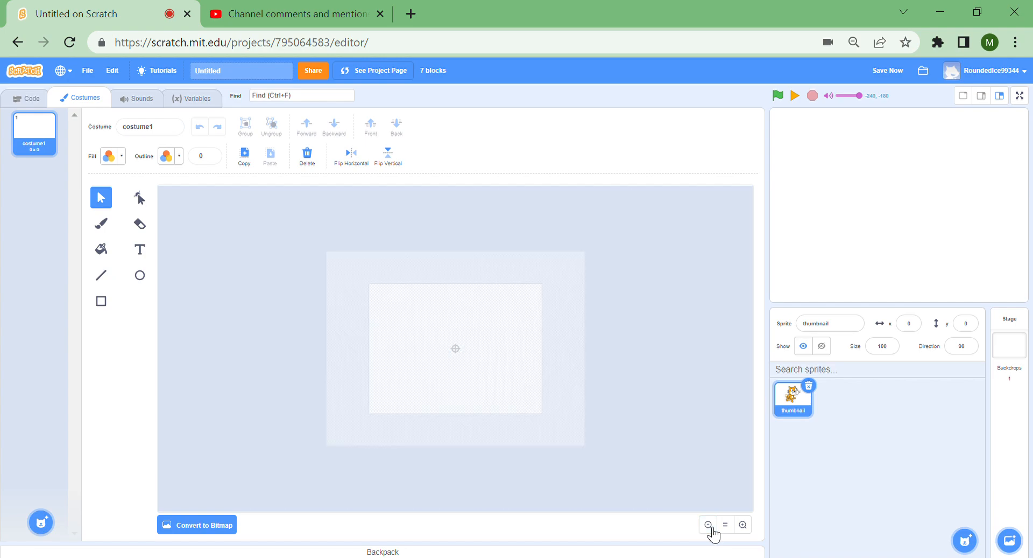
- Write 'HELLO PLS LIKE THE VIDEO' in white text on the black thumbnail costume
left_click(109, 156)
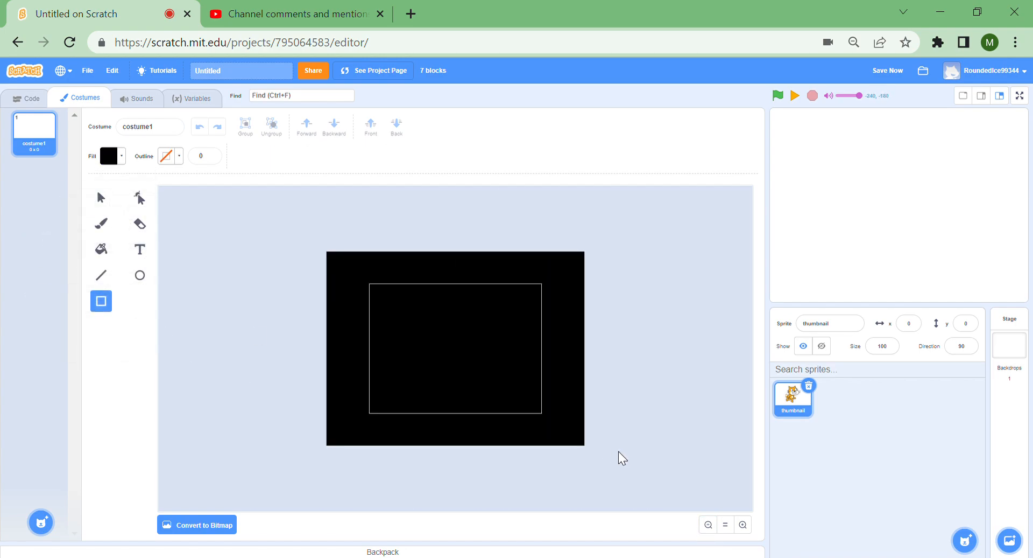
left_click(139, 249)
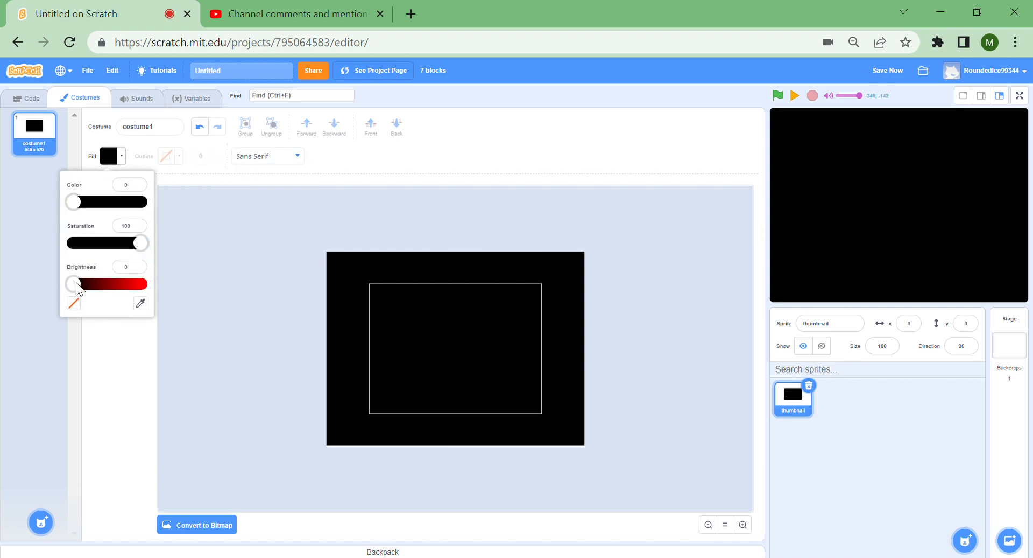
left_click_drag(71, 284, 138, 287)
type("HELLO PLS LIK")
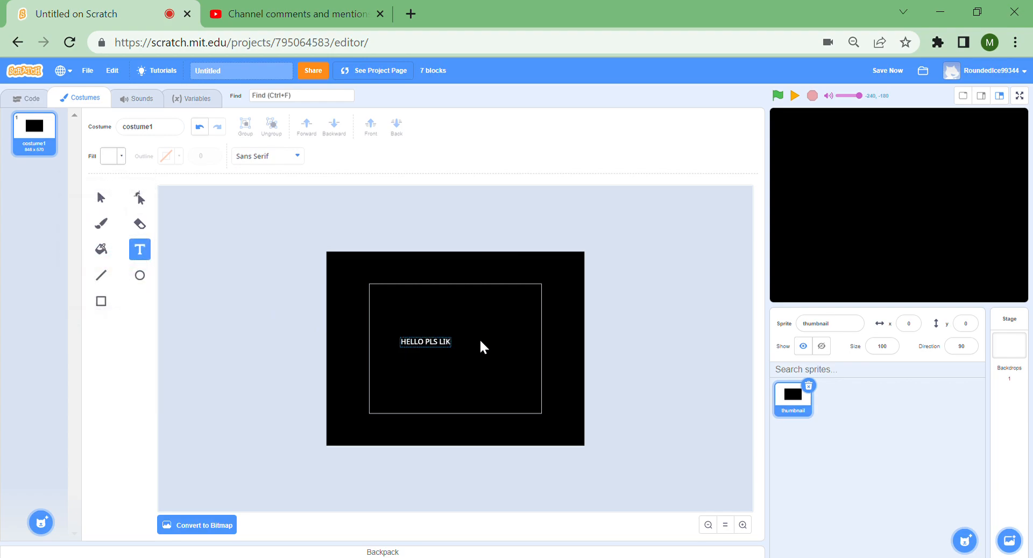
type("E THE VIDEO")
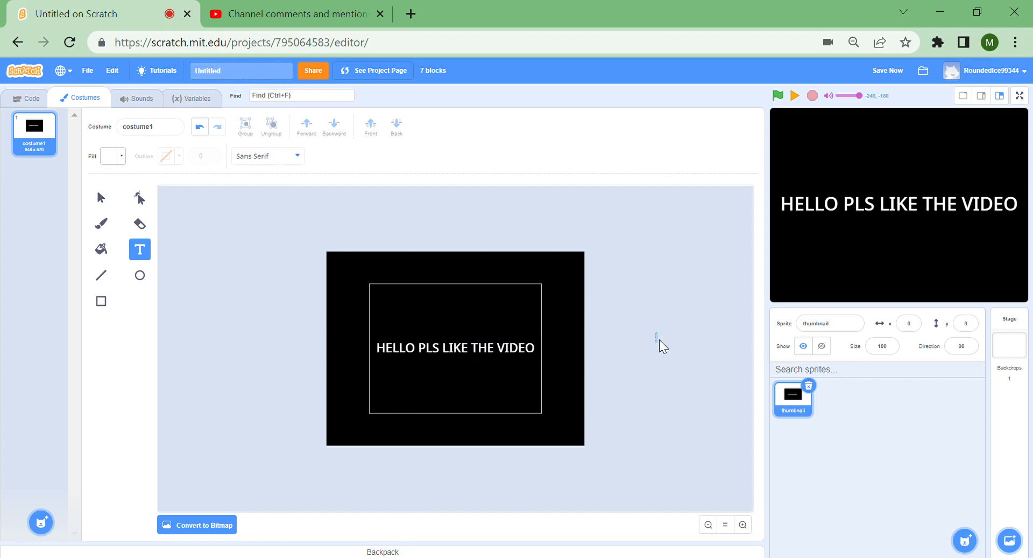
left_click(743, 525)
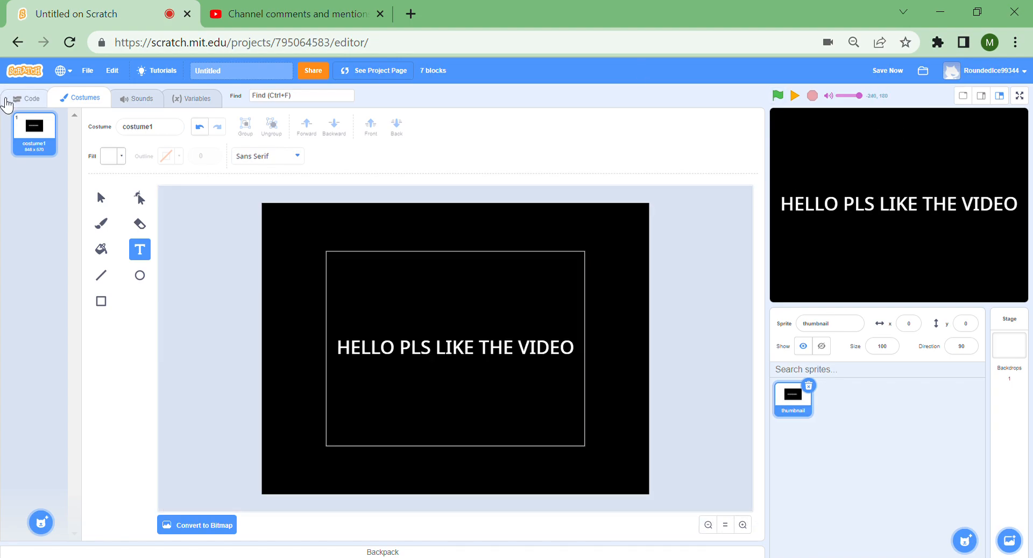
left_click(29, 97)
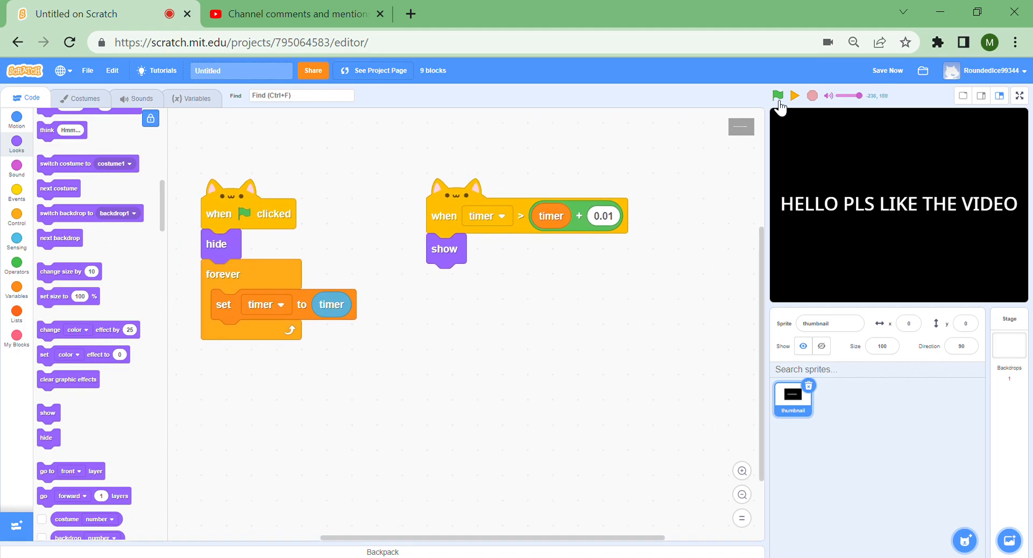
- Test-run the project, then add a 'set y to 300' block under 'go to front layer'
left_click(778, 96)
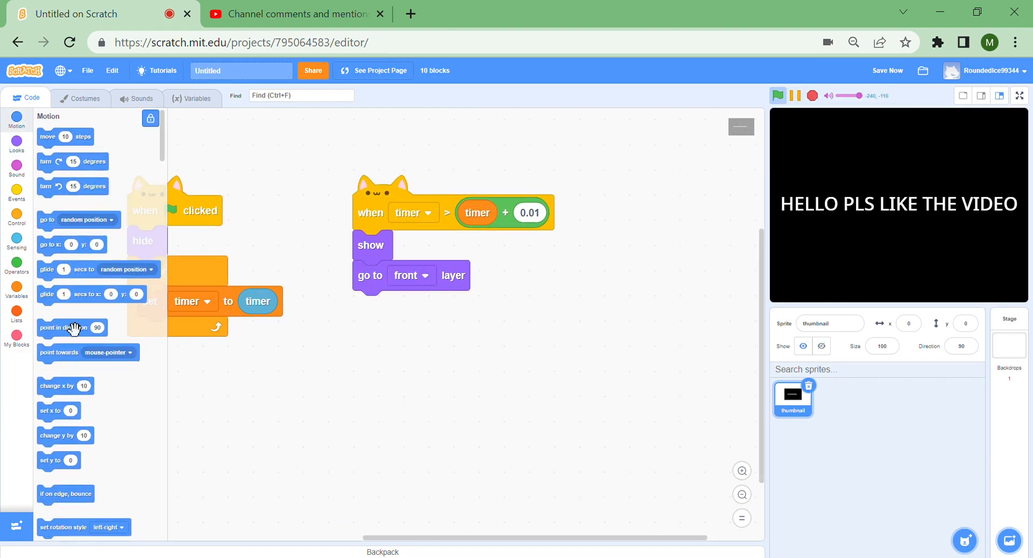
left_click_drag(50, 459, 374, 305)
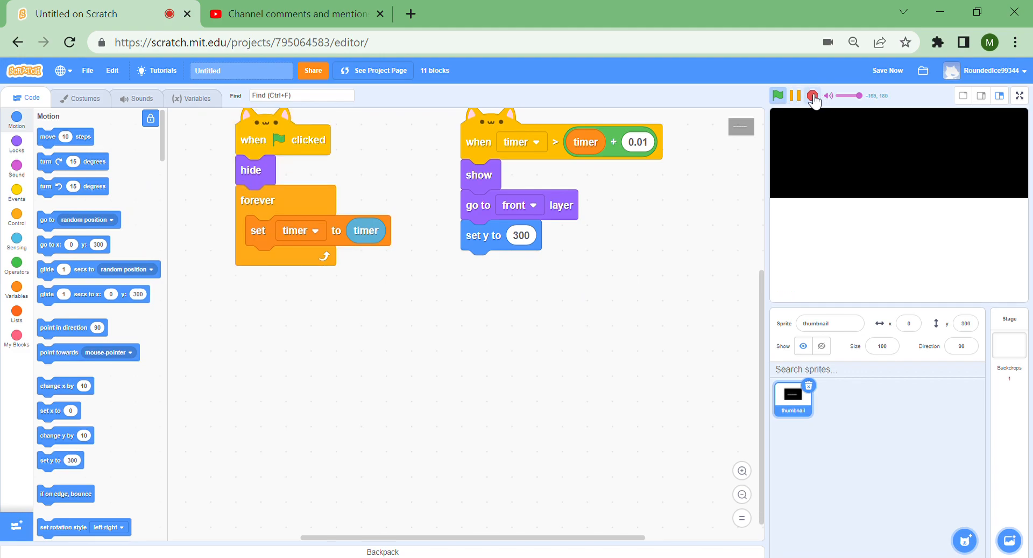
mouse_move(822, 102)
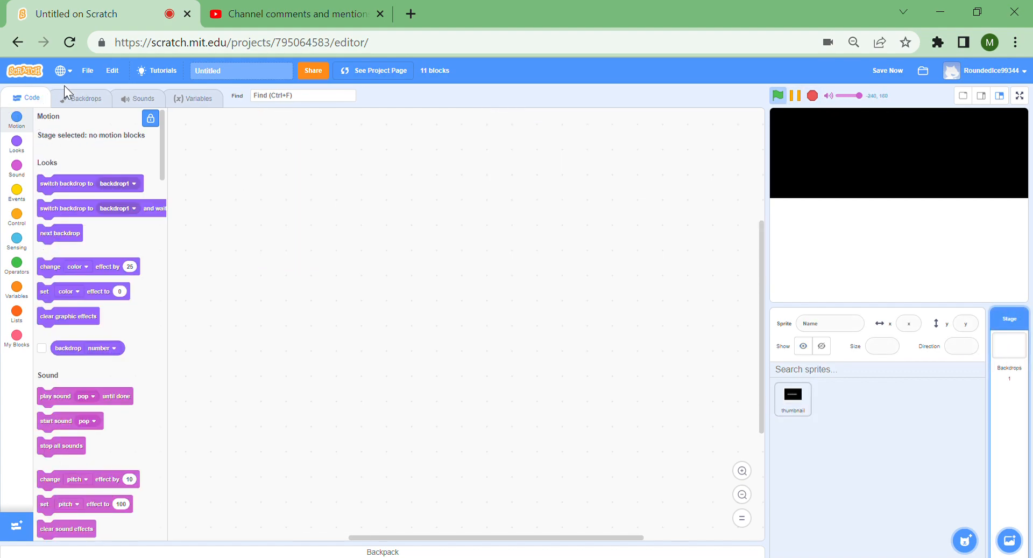
- Paint overlapping ellipses on the backdrop with red, green and blue fills
left_click(85, 98)
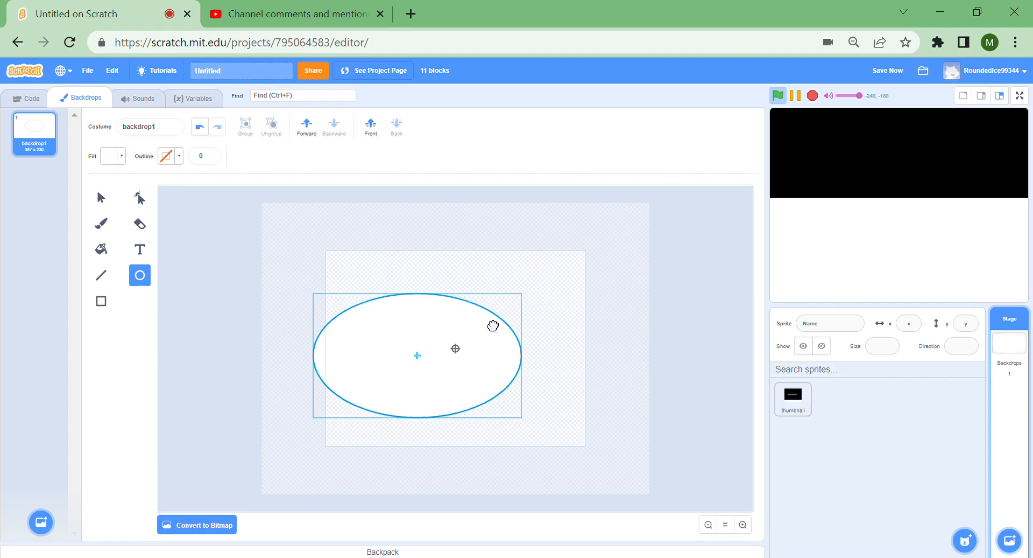
left_click(109, 156)
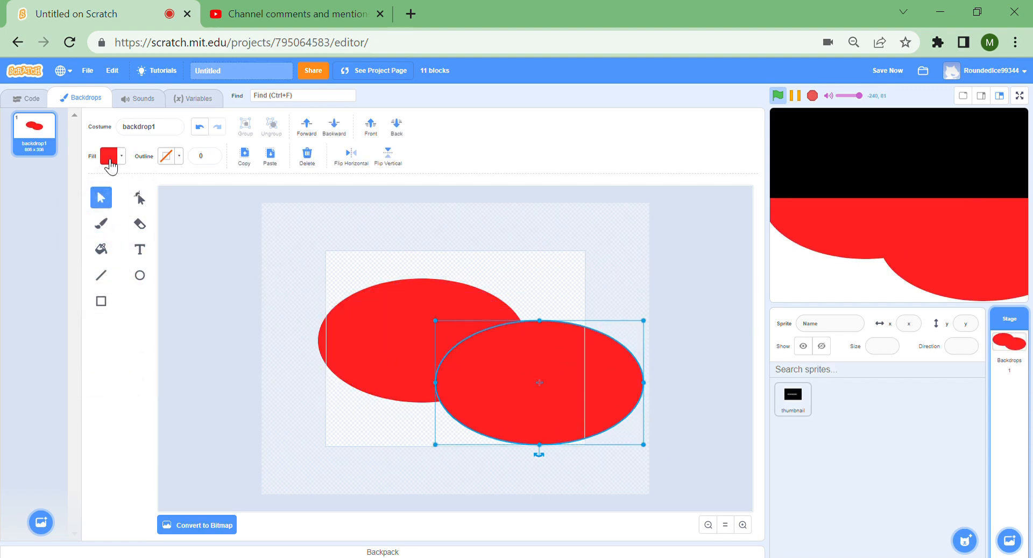
left_click(106, 156)
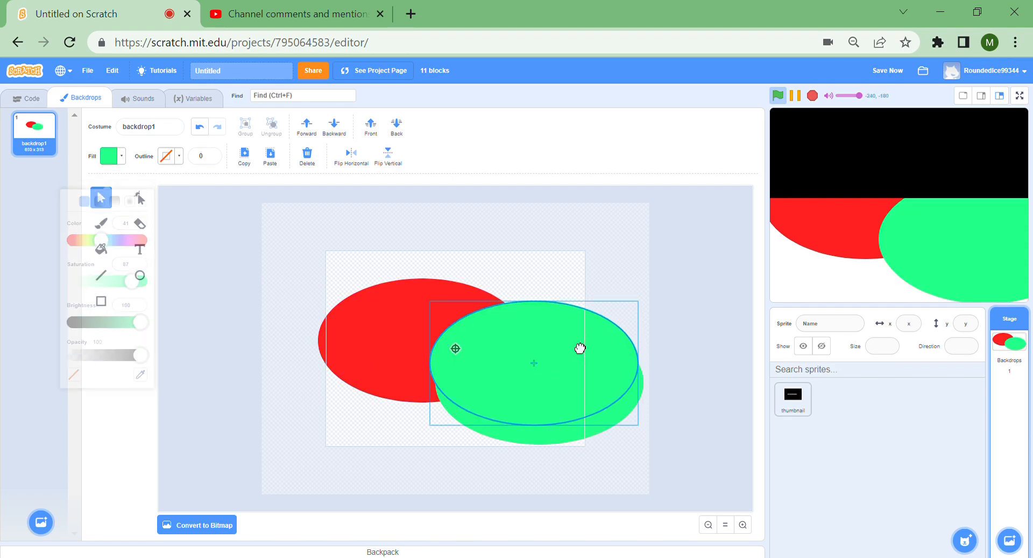
left_click_drag(99, 221, 115, 221)
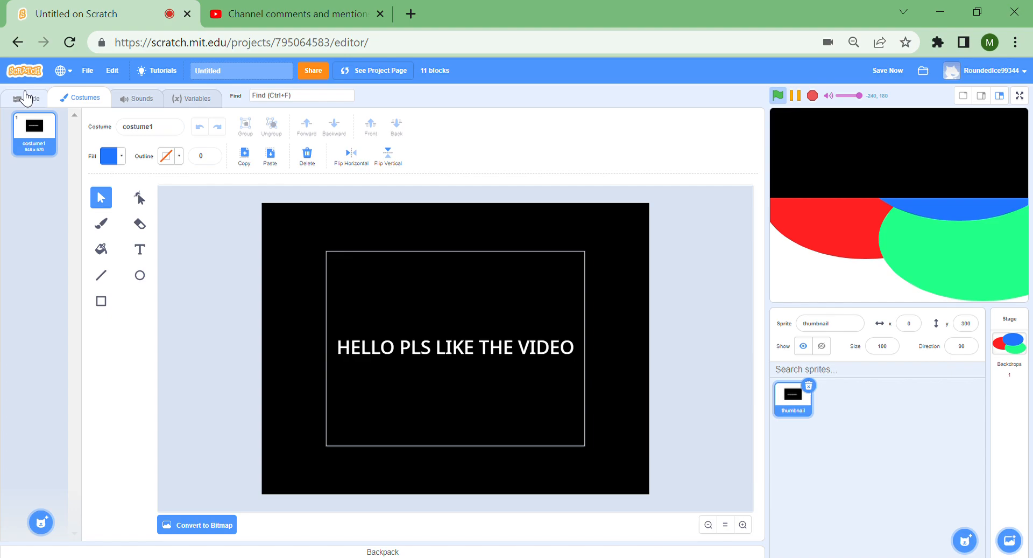
- In the thumbnail's script, build a loop setting y to y position divided by 2
left_click(26, 98)
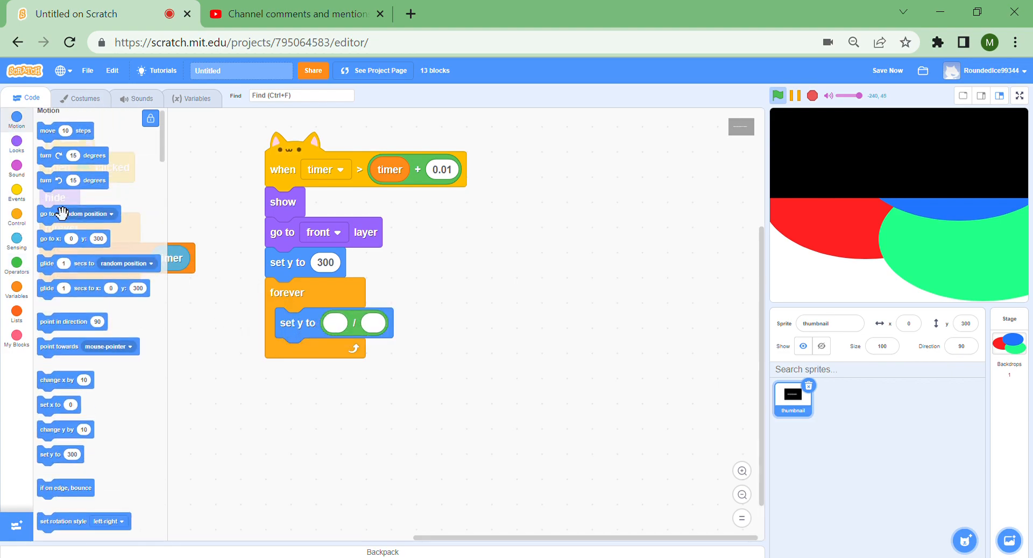
left_click_drag(70, 173, 349, 323)
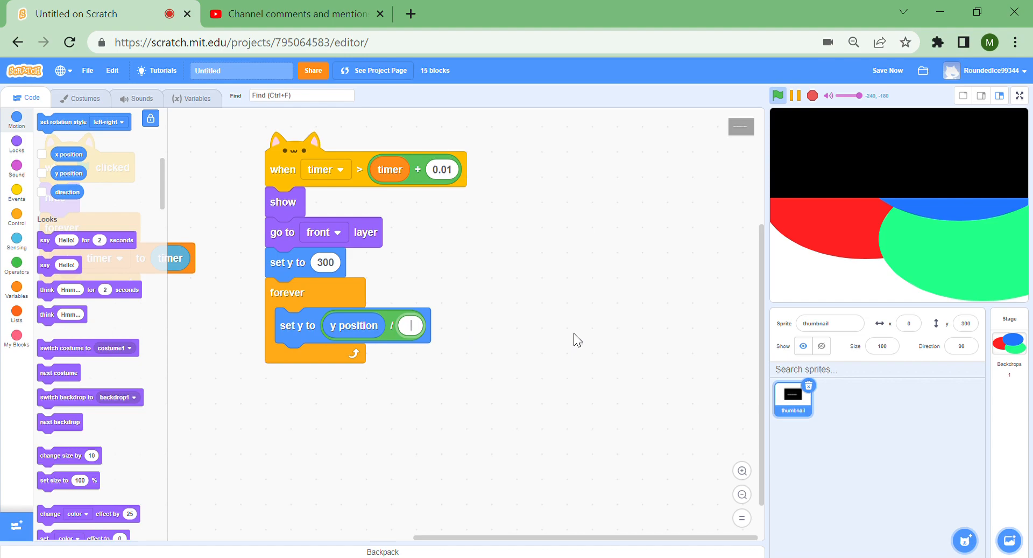
type("2")
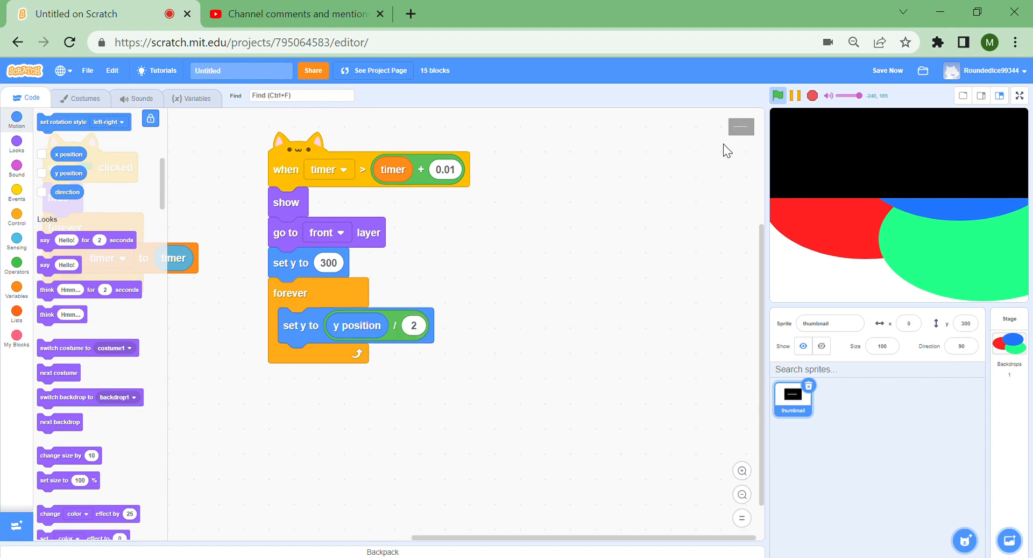
- Test the slide with the green flag, then change the divisor to 2.5 and rerun
left_click(777, 96)
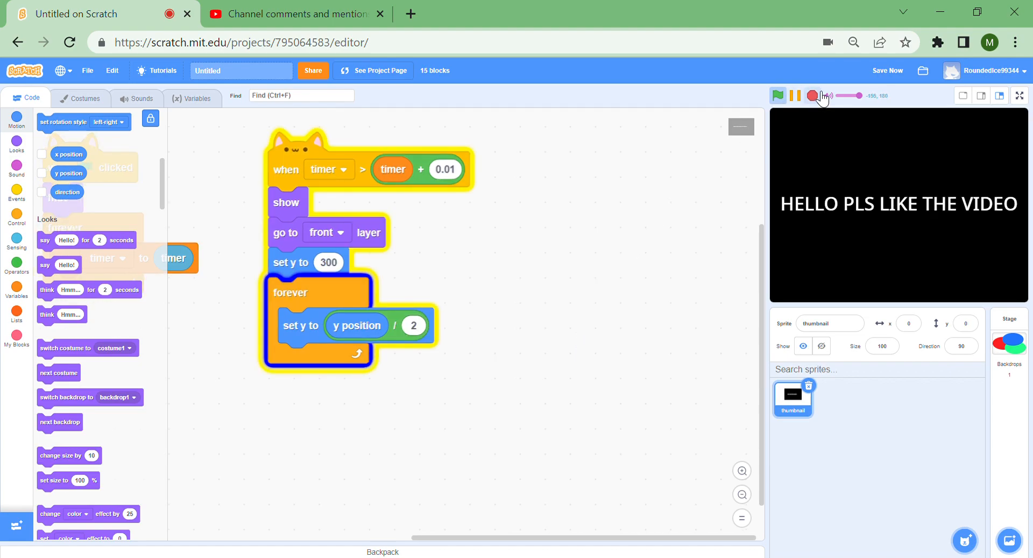
left_click(813, 96)
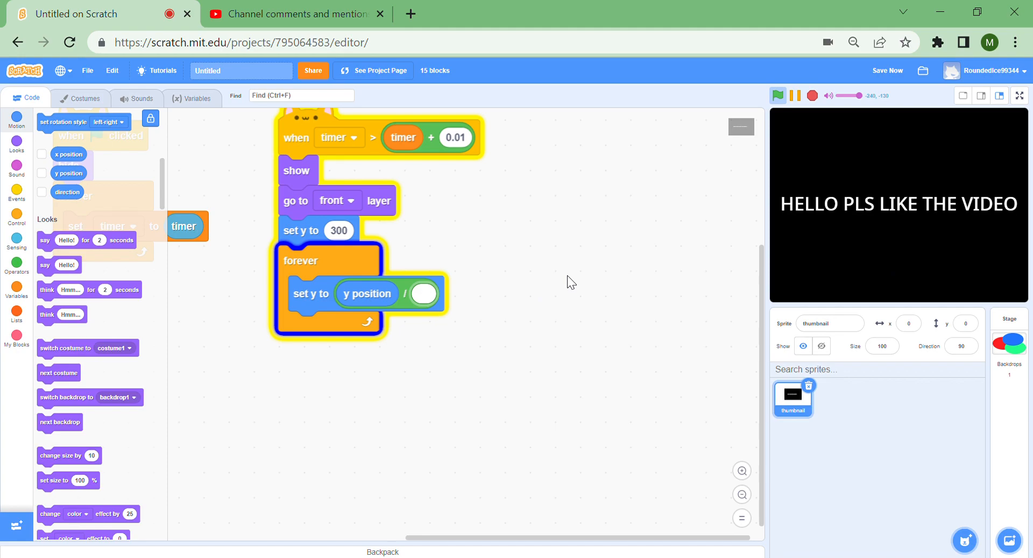
type("2.5")
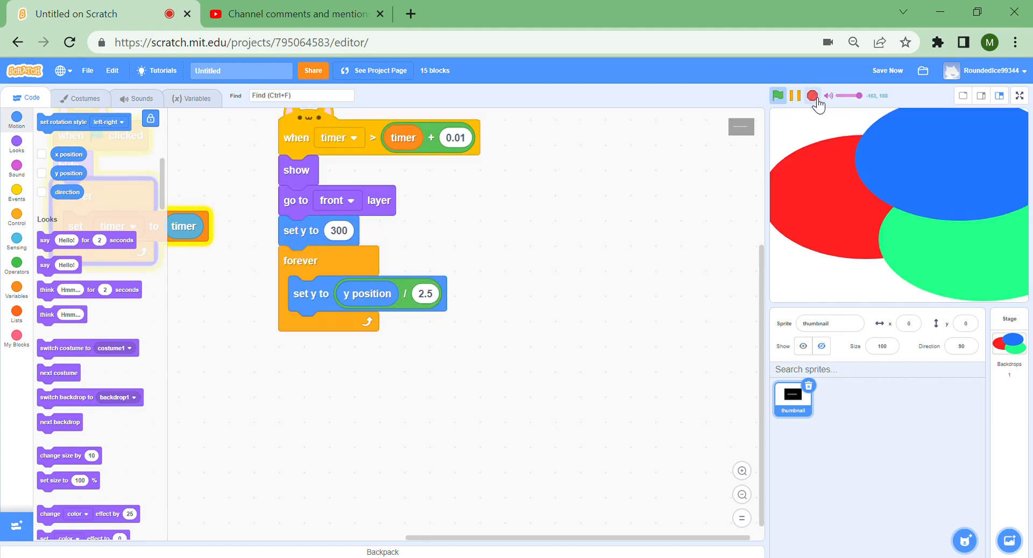
left_click(778, 96)
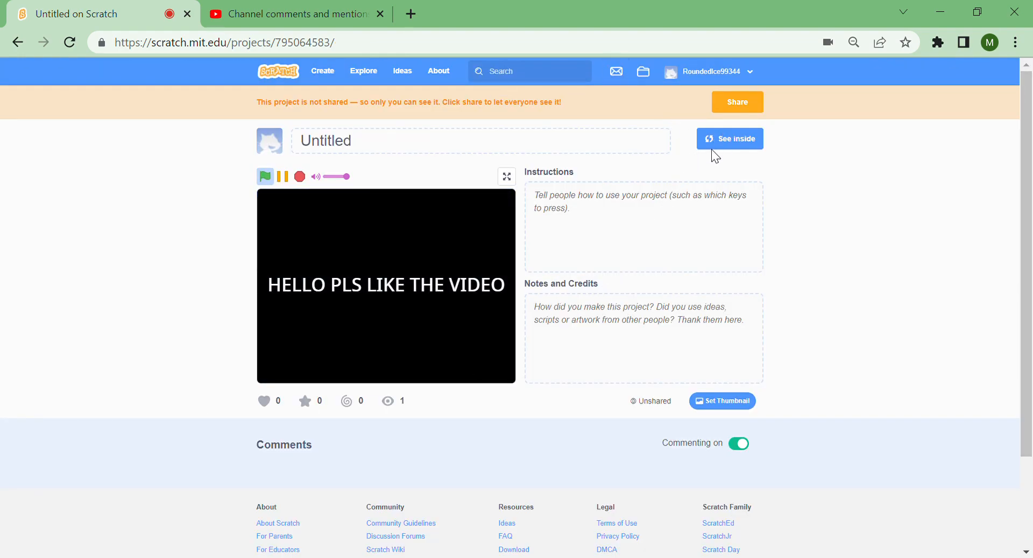
mouse_move(483, 349)
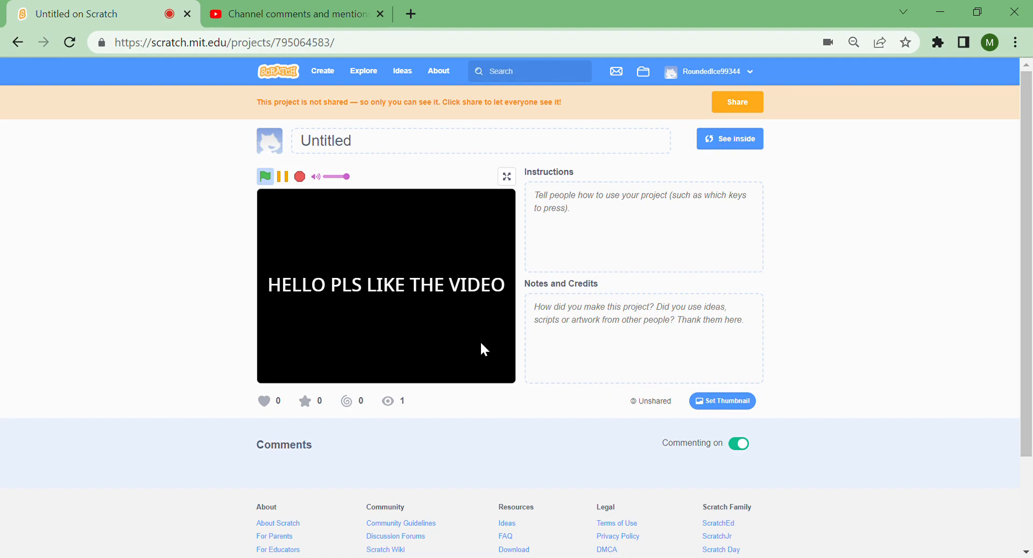
- Love and favourite the project, then go back into the editor with See inside
left_click(264, 400)
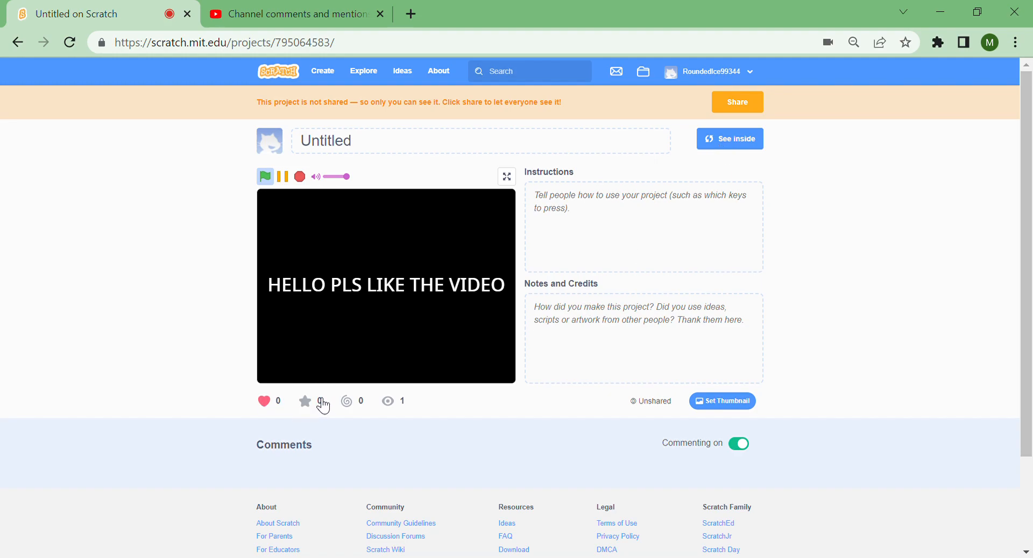
left_click(305, 401)
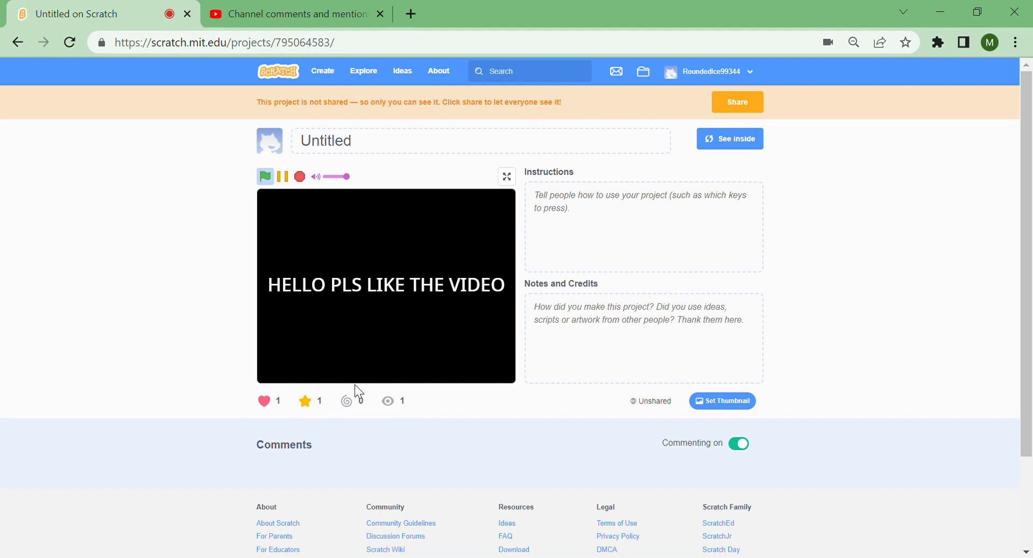
left_click(730, 138)
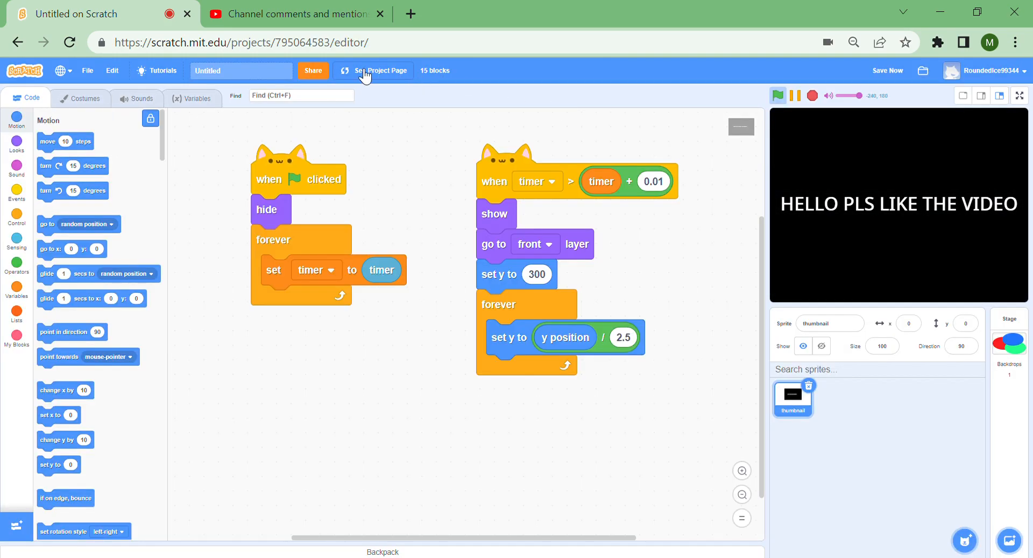
left_click(373, 71)
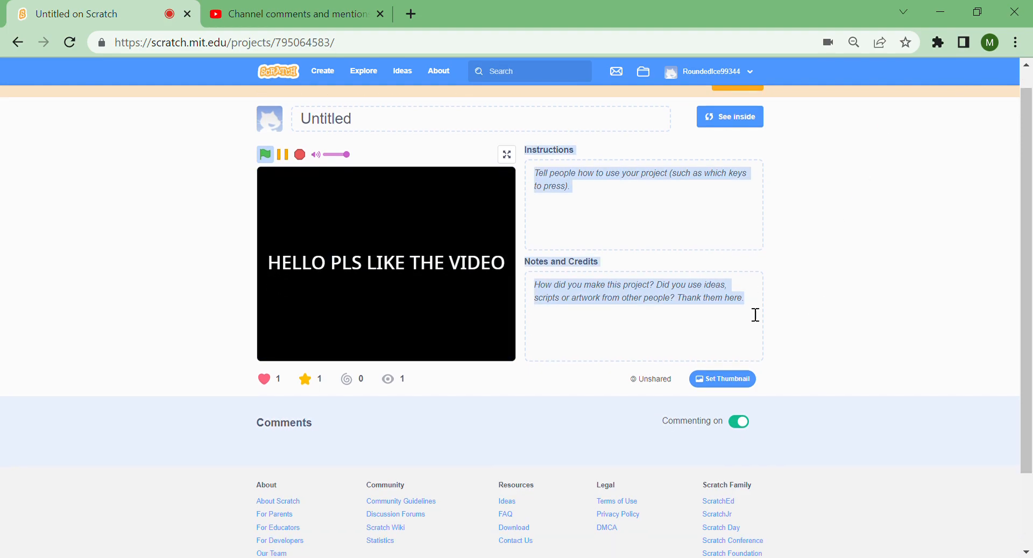
left_click(728, 116)
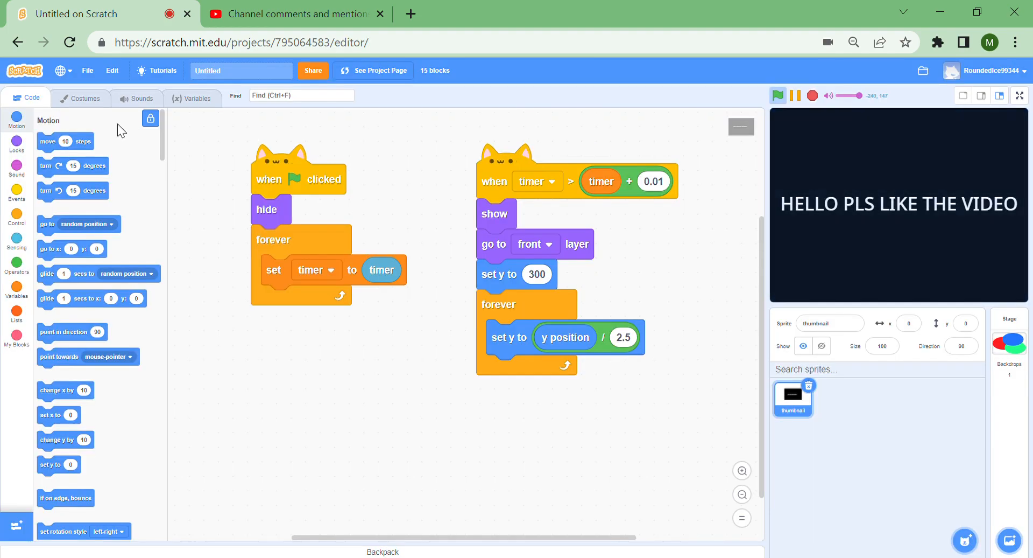